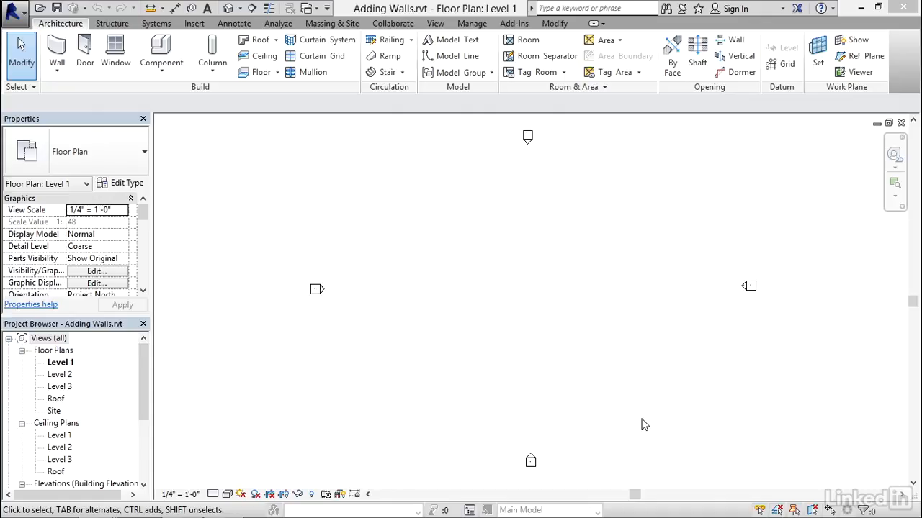
mouse_move(545, 407)
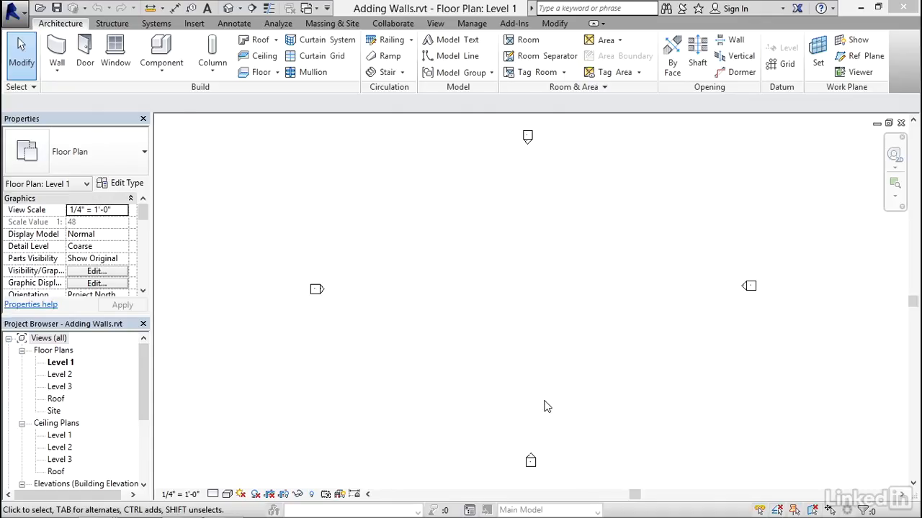
mouse_move(352, 230)
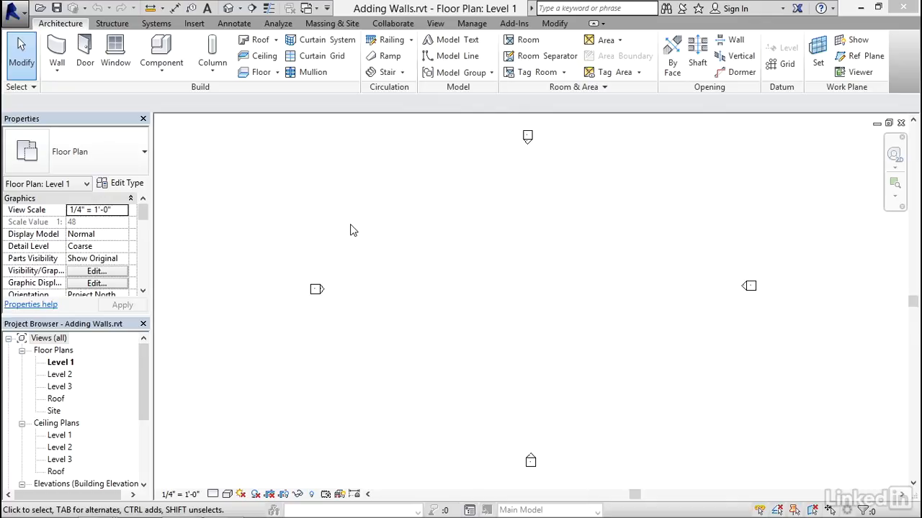
mouse_move(323, 229)
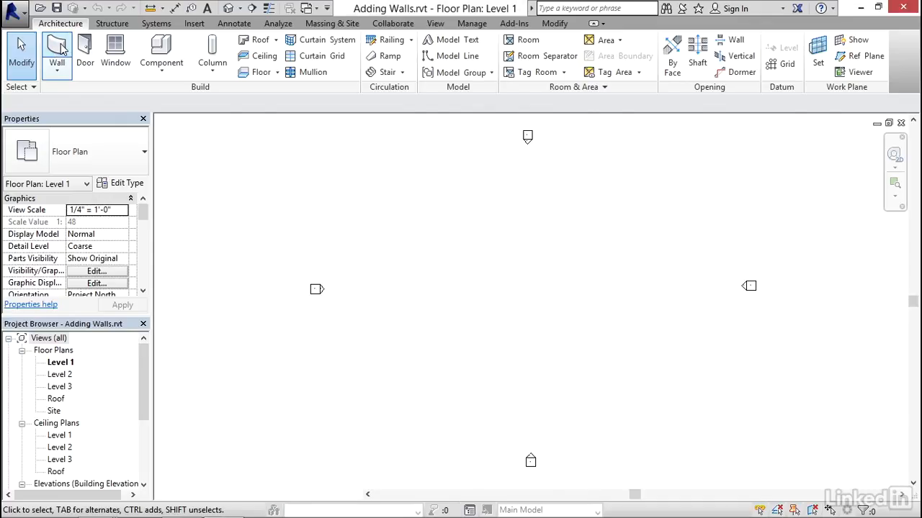
Step: Start the Wall tool and place the first generic wall's start point in the upper plan
click(57, 48)
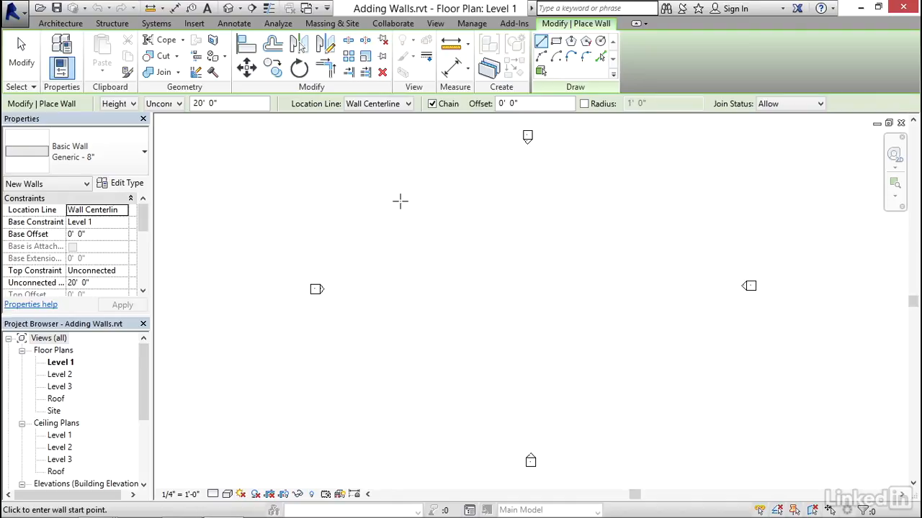
click(380, 201)
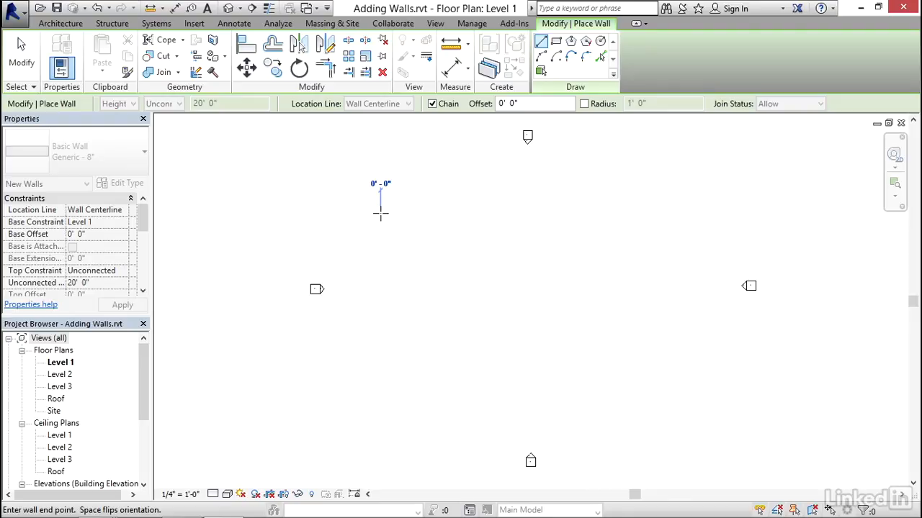
mouse_move(389, 212)
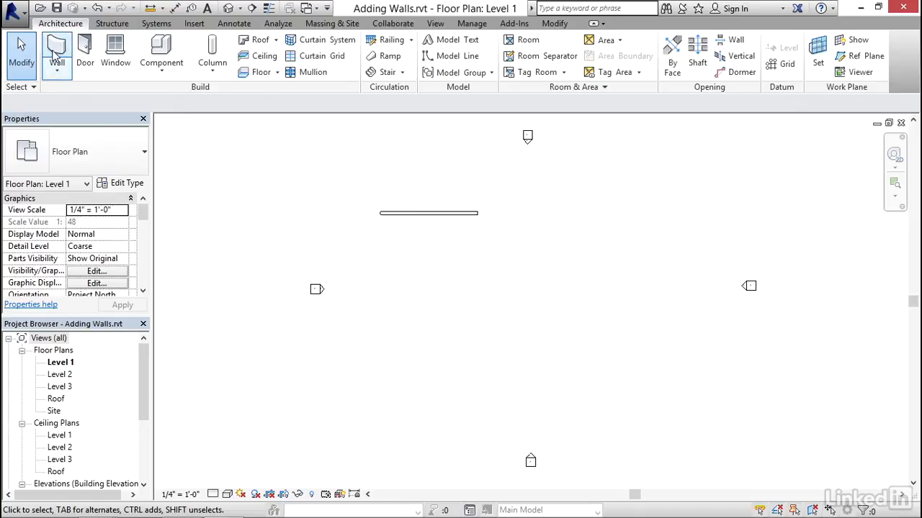
Step: Start another wall and set the start point of the chained zigzag wall
click(57, 51)
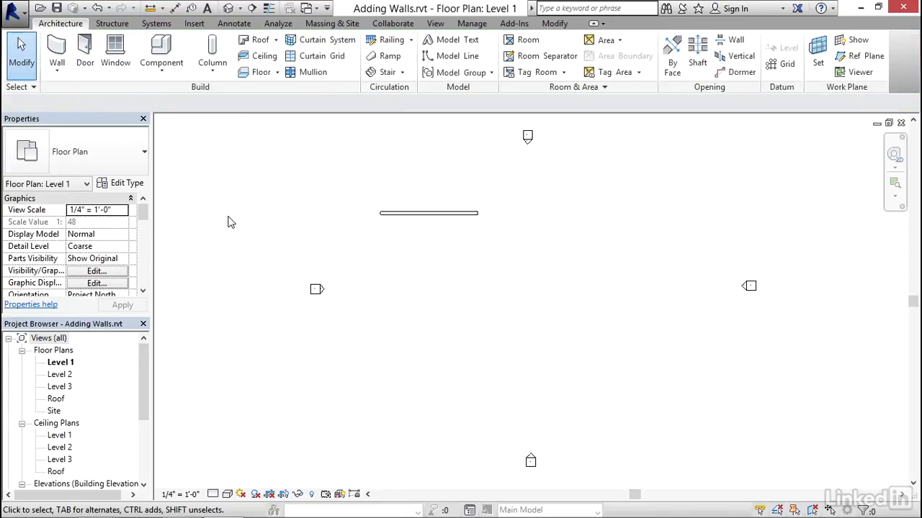
mouse_move(232, 221)
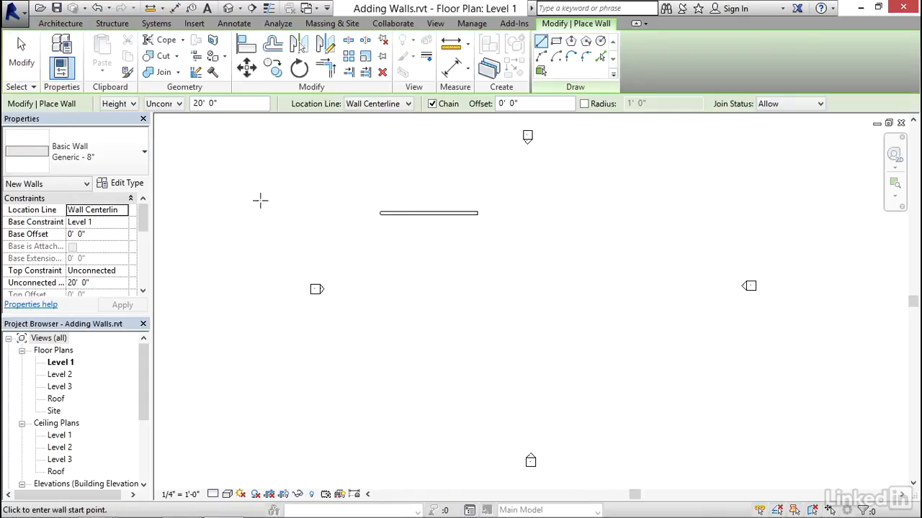
mouse_move(267, 200)
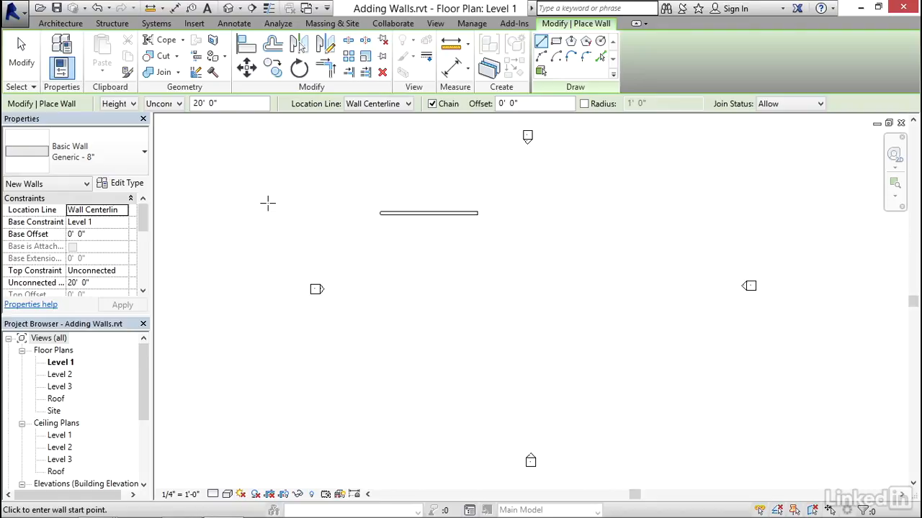
mouse_move(278, 210)
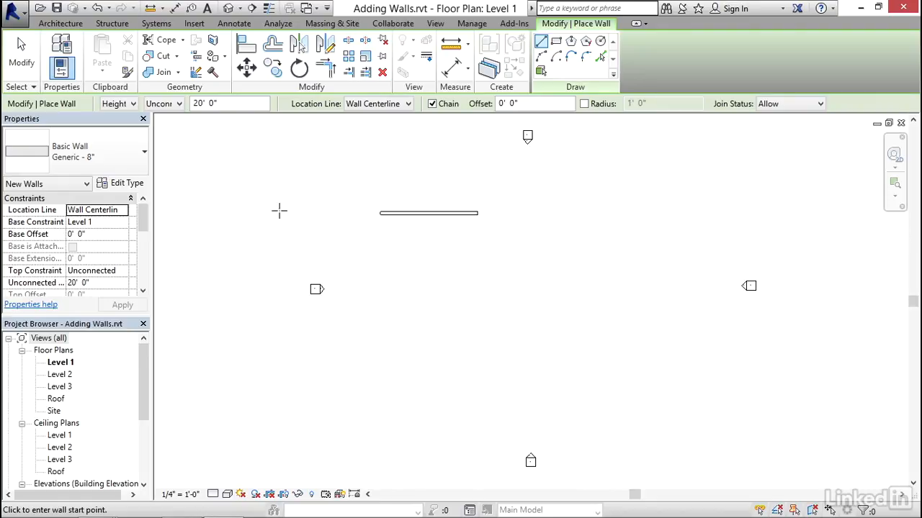
mouse_move(273, 189)
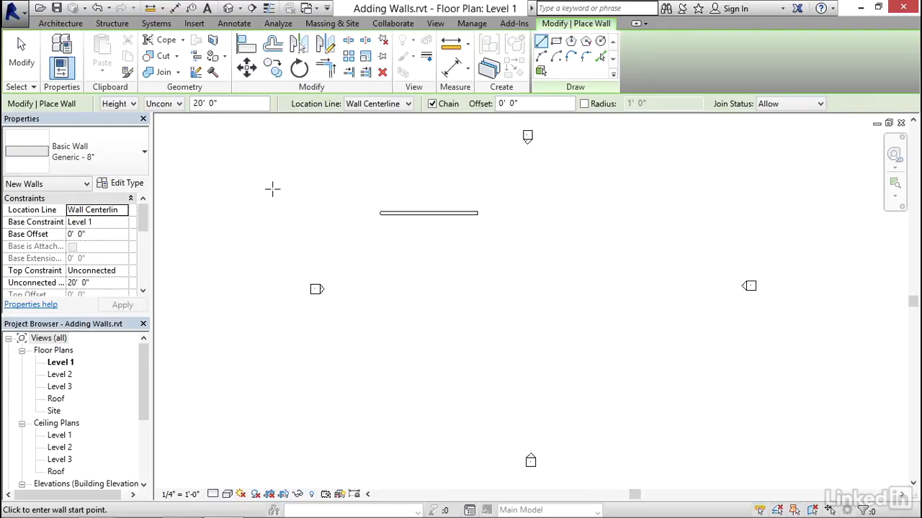
mouse_move(410, 261)
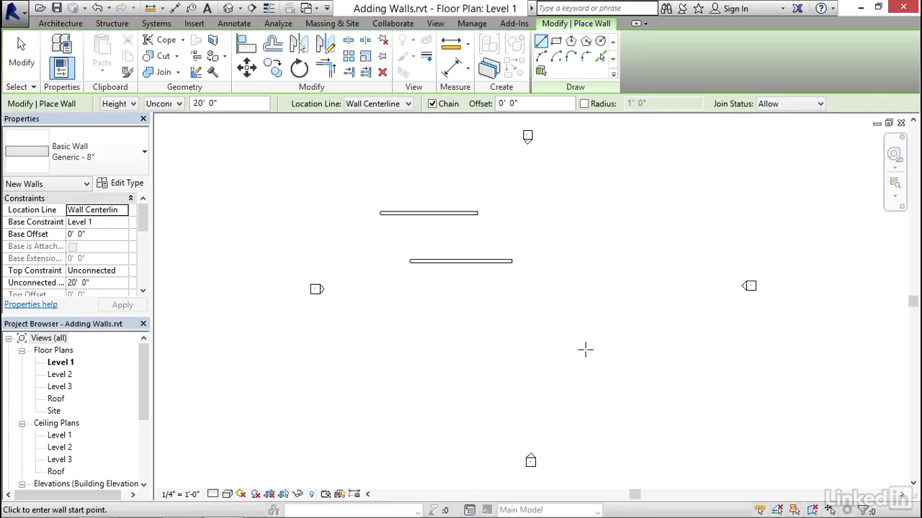
click(488, 299)
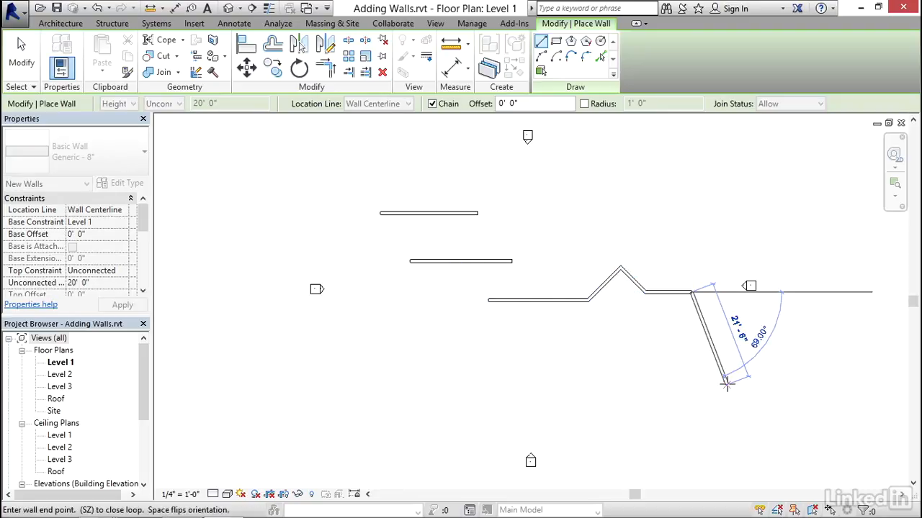
mouse_move(443, 114)
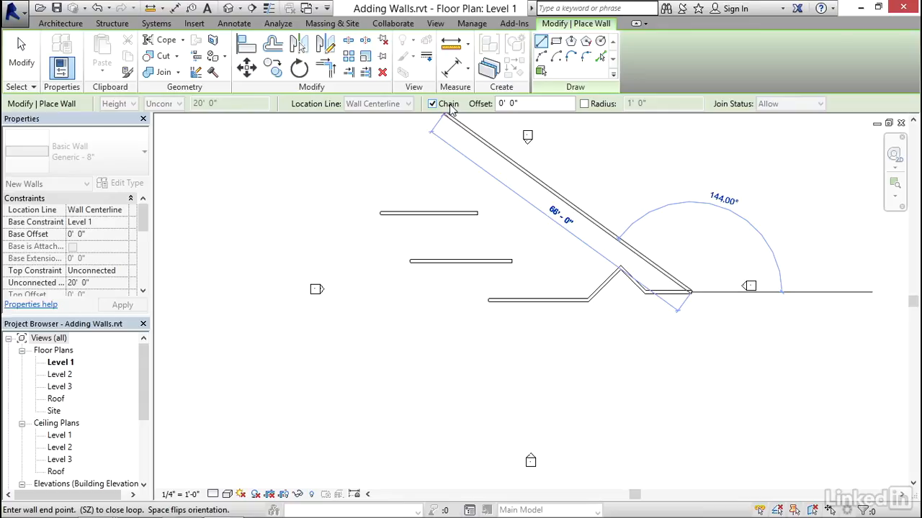
mouse_move(710, 270)
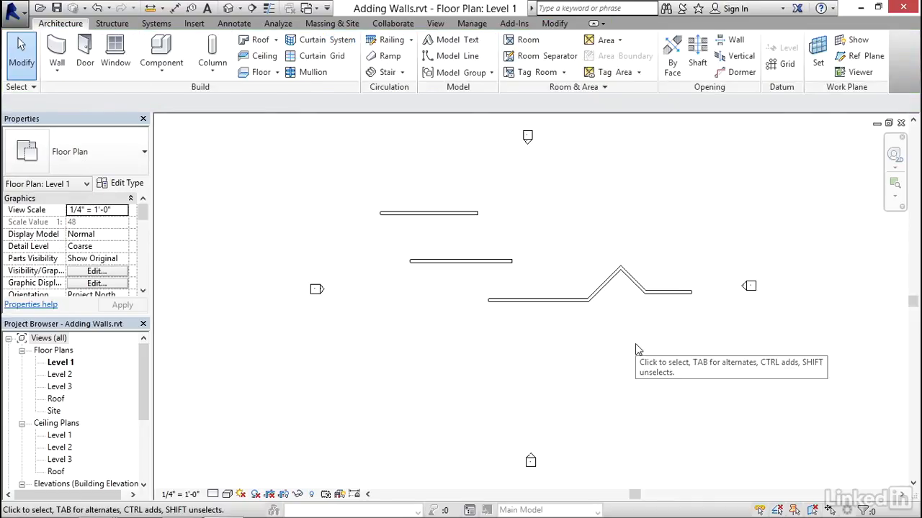
mouse_move(198, 119)
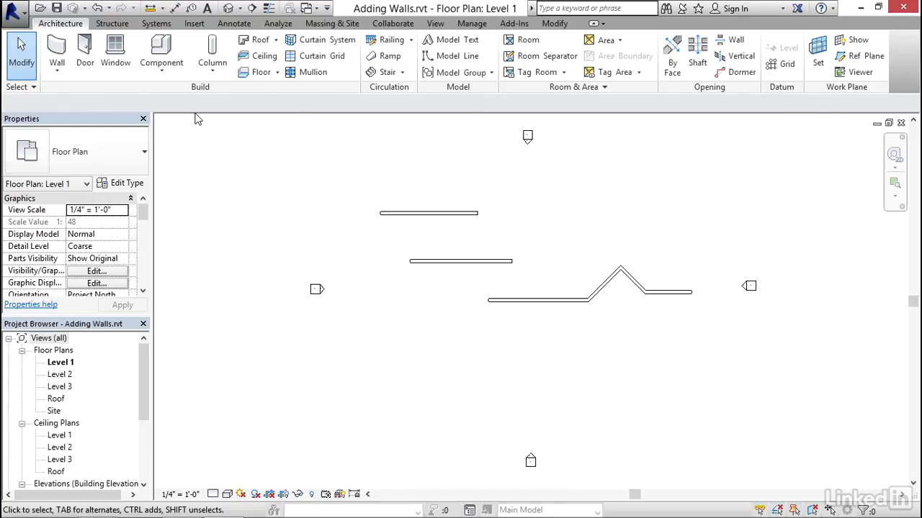
Step: Restart wall placement and switch the draw option to Rectangle for enclosed walls
click(56, 54)
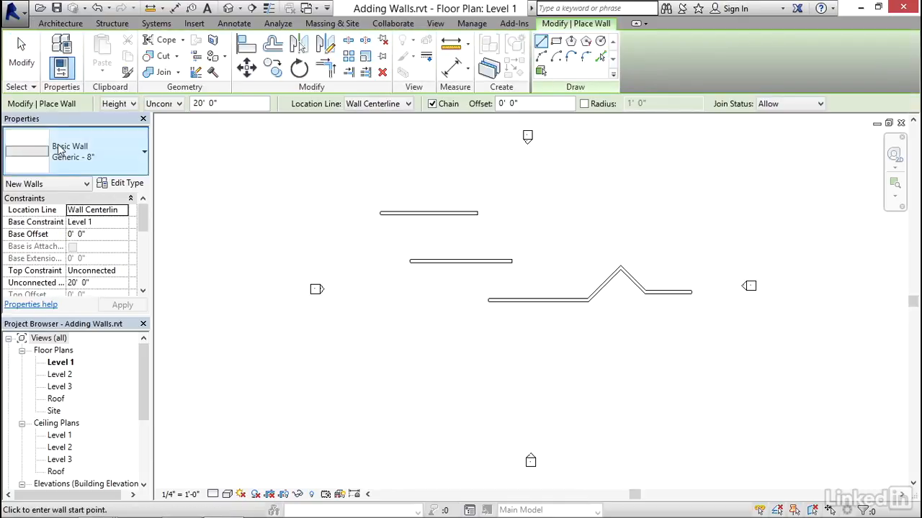
mouse_move(21, 54)
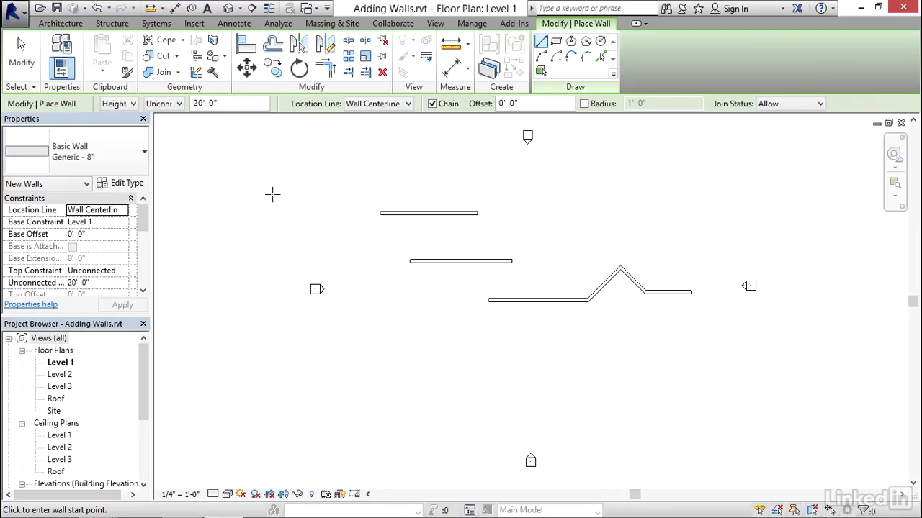
mouse_move(307, 172)
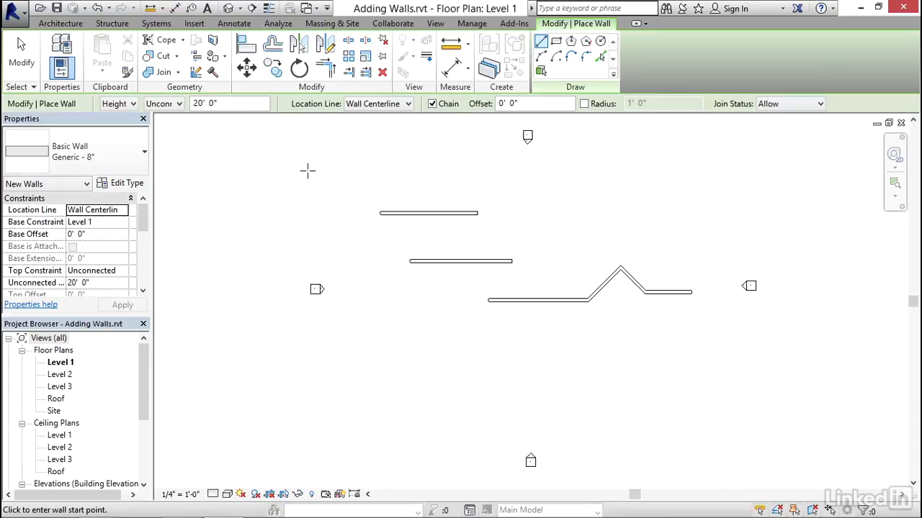
mouse_move(427, 292)
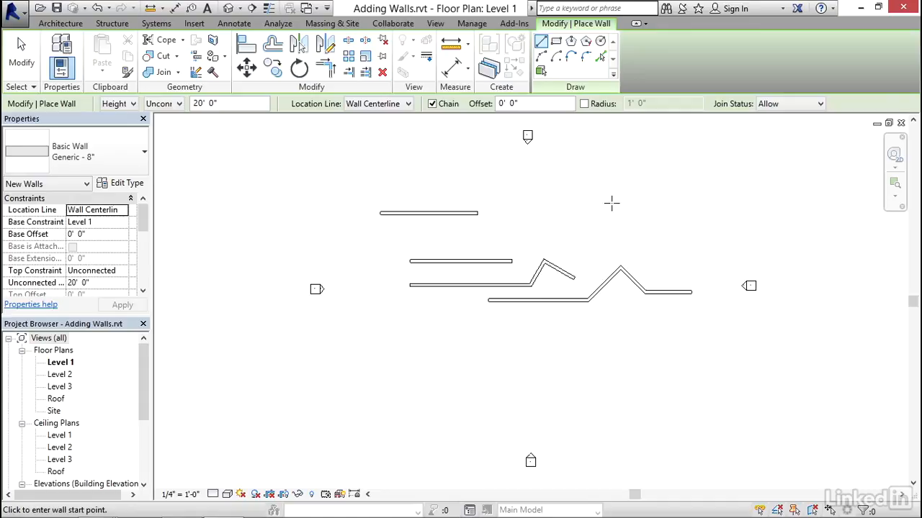
mouse_move(558, 42)
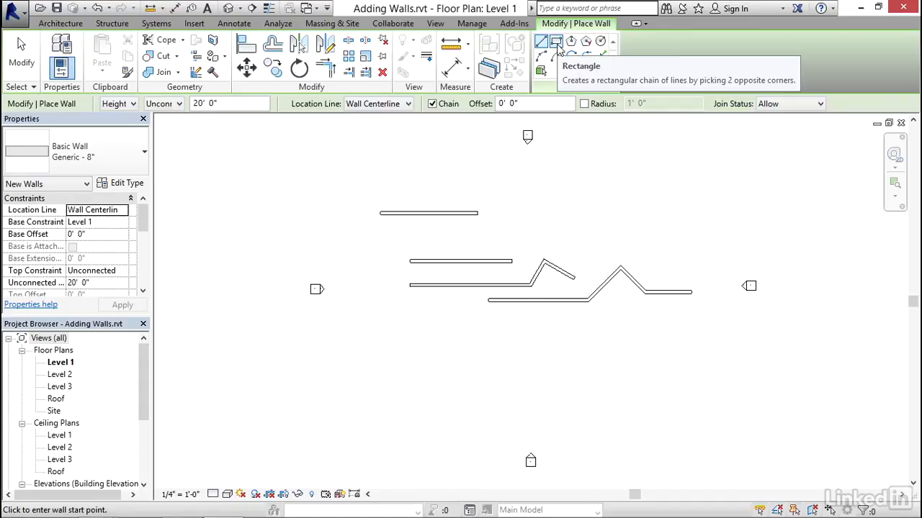
click(541, 41)
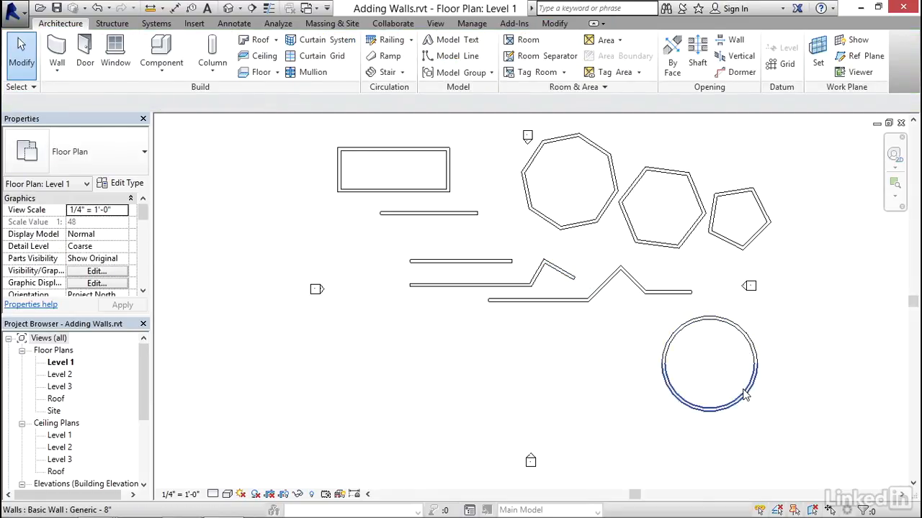
mouse_move(740, 403)
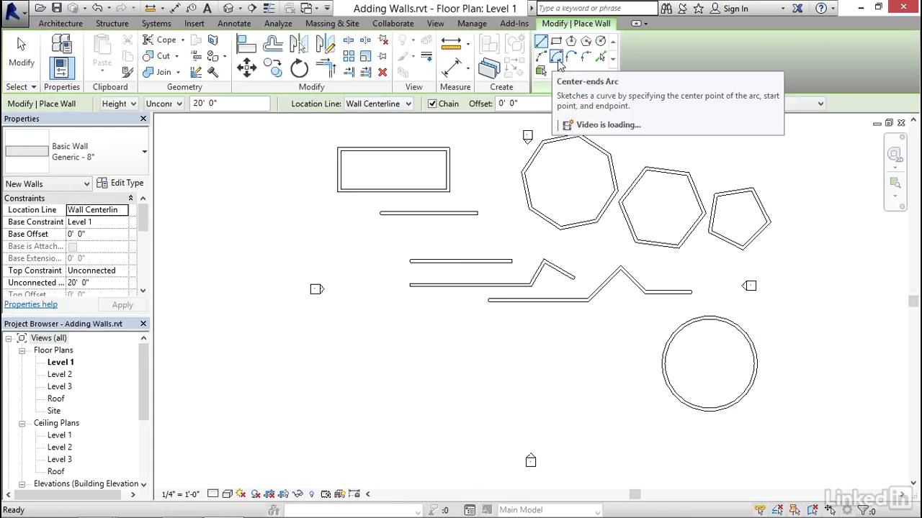
Step: Switch wall drawing to Center-ends Arc to draw curved walls
click(556, 59)
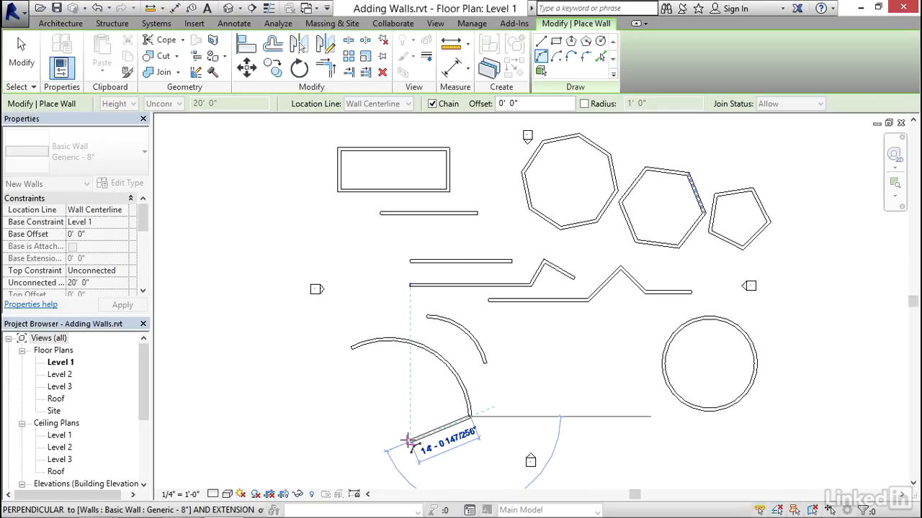
mouse_move(409, 441)
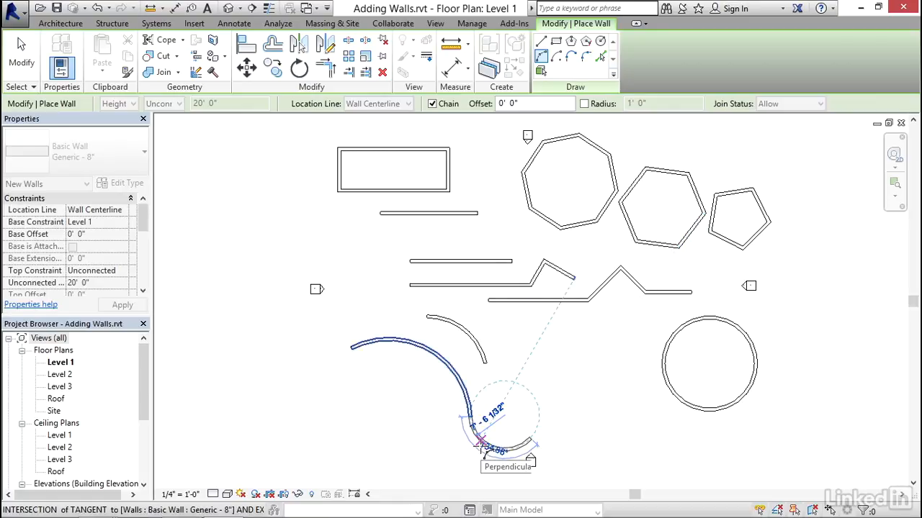
mouse_move(481, 440)
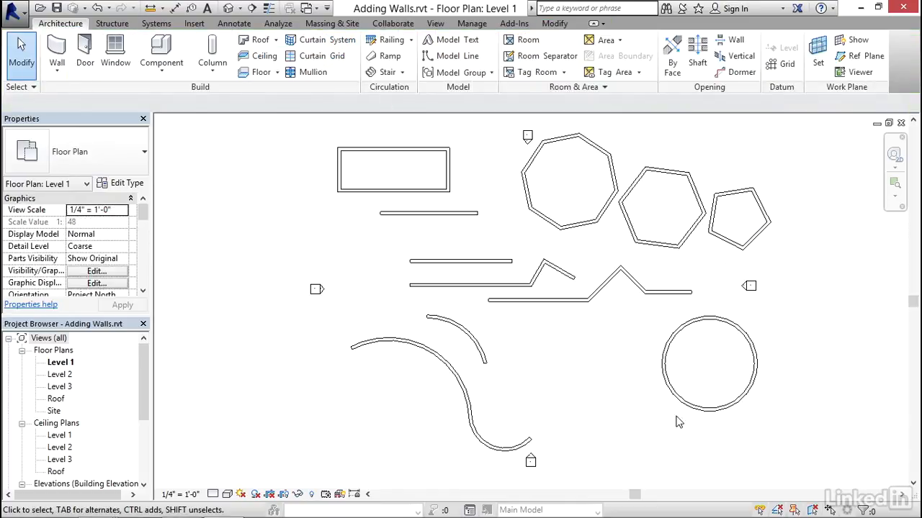
mouse_move(637, 431)
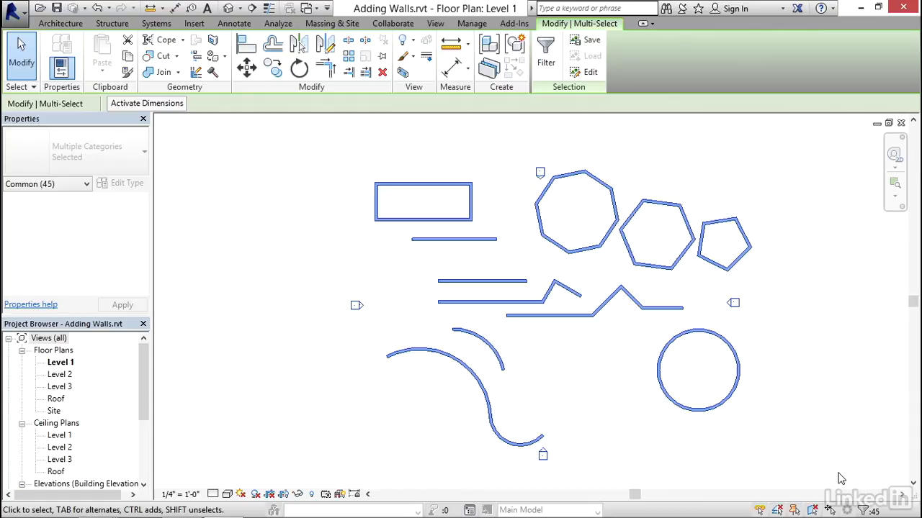
Step: Filter the selection down to the 37 walls by excluding Elevations and Views
click(46, 184)
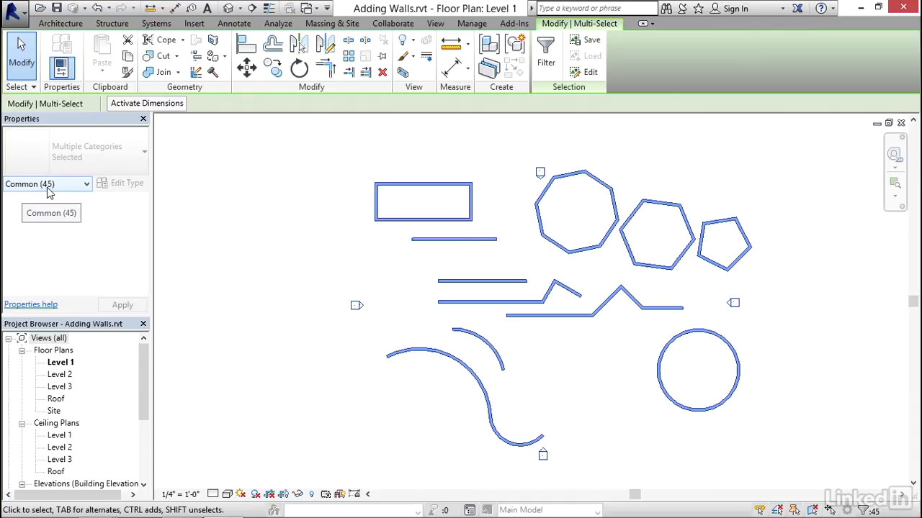
mouse_move(30, 196)
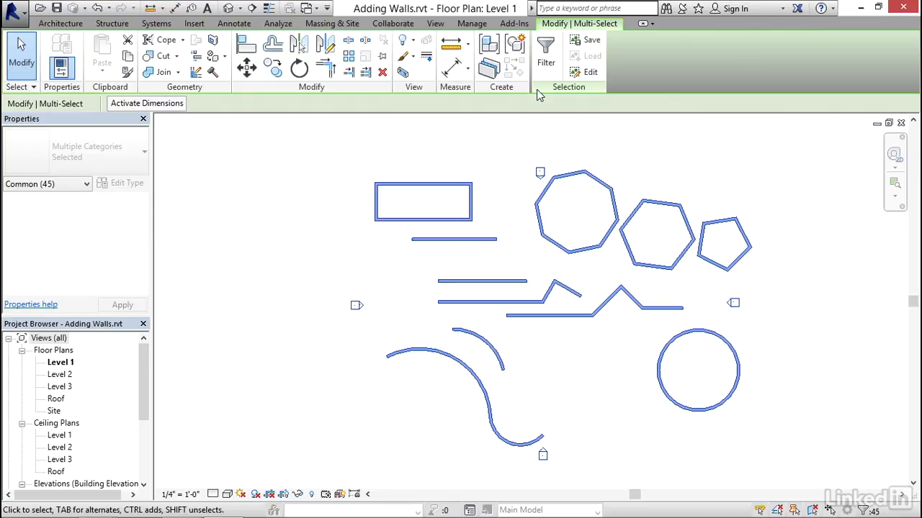
click(546, 49)
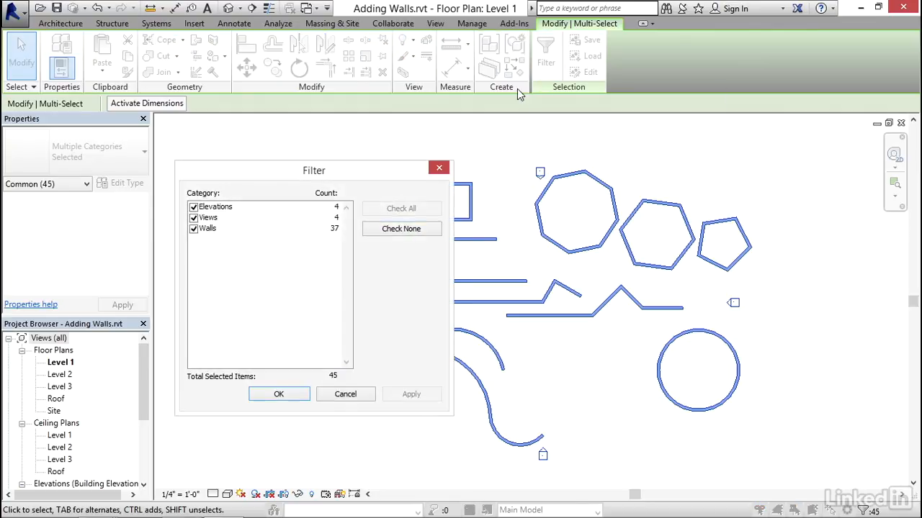
click(193, 217)
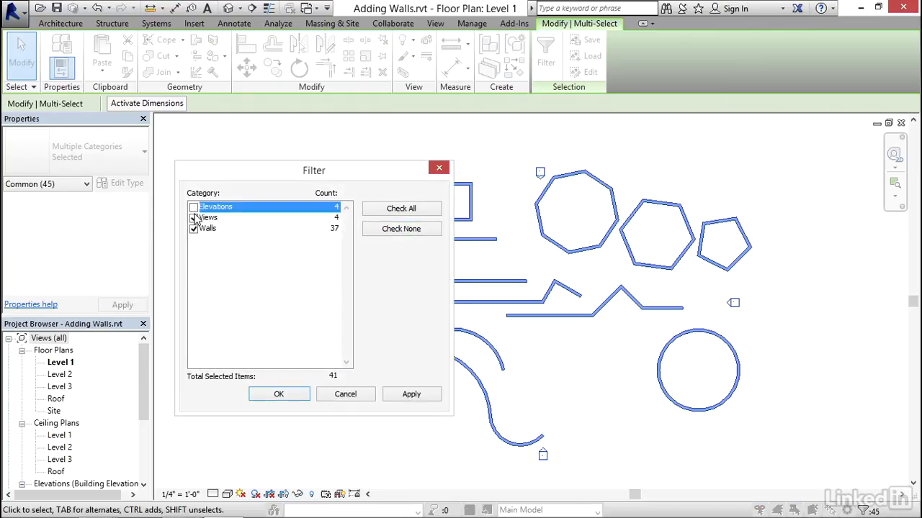
click(208, 228)
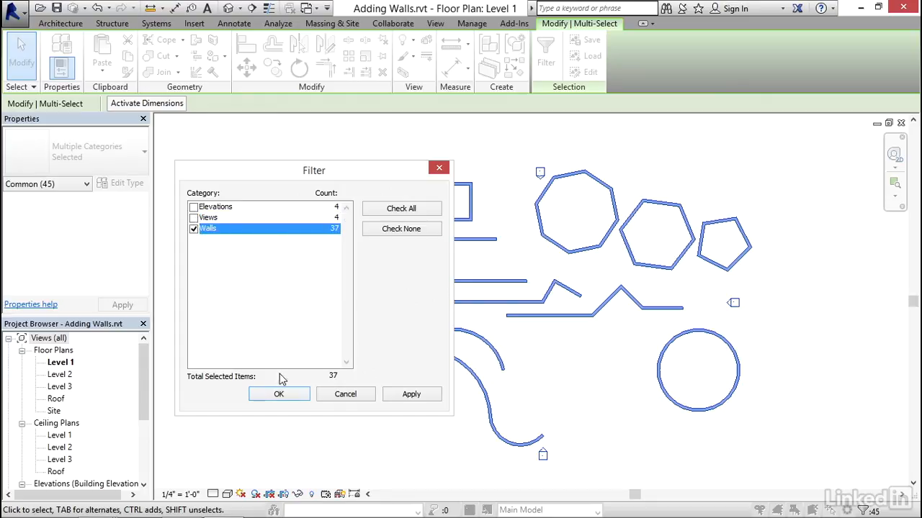
click(278, 394)
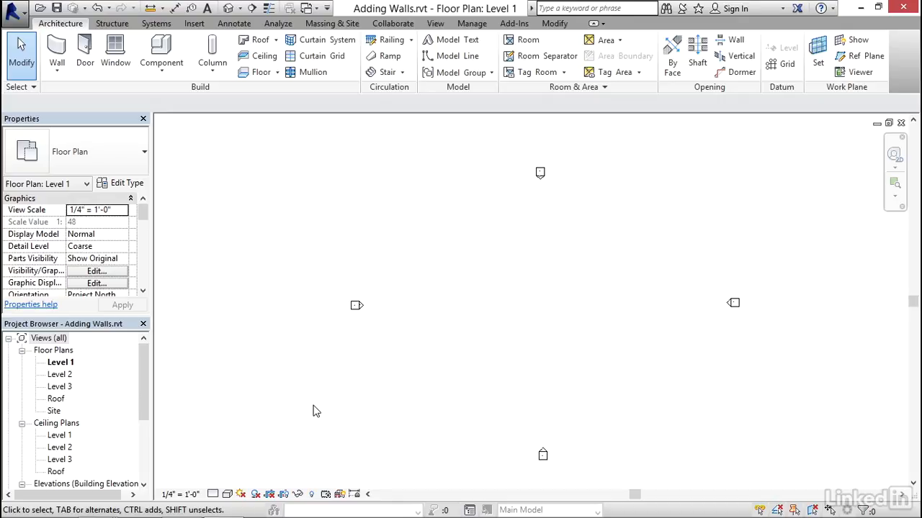
mouse_move(385, 398)
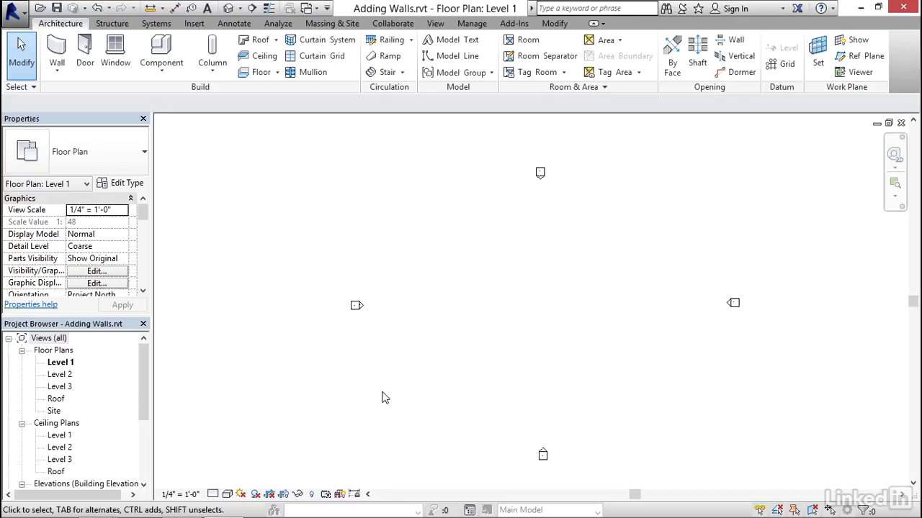
mouse_move(401, 275)
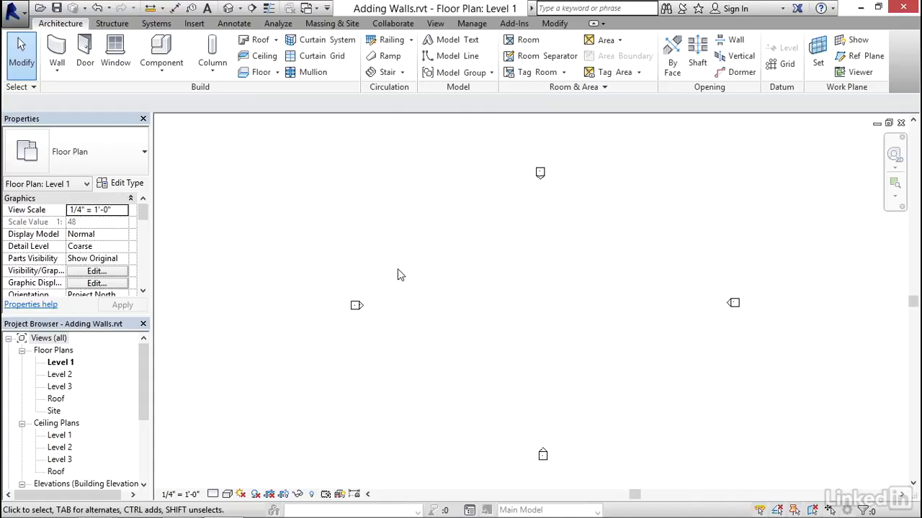
Step: Set the new wall's height to Level 2 and place the first wall
click(56, 50)
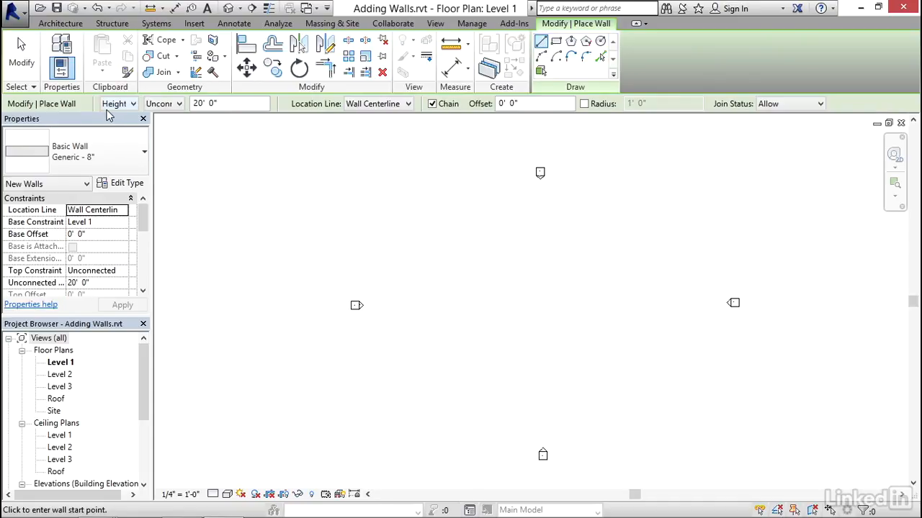
click(132, 103)
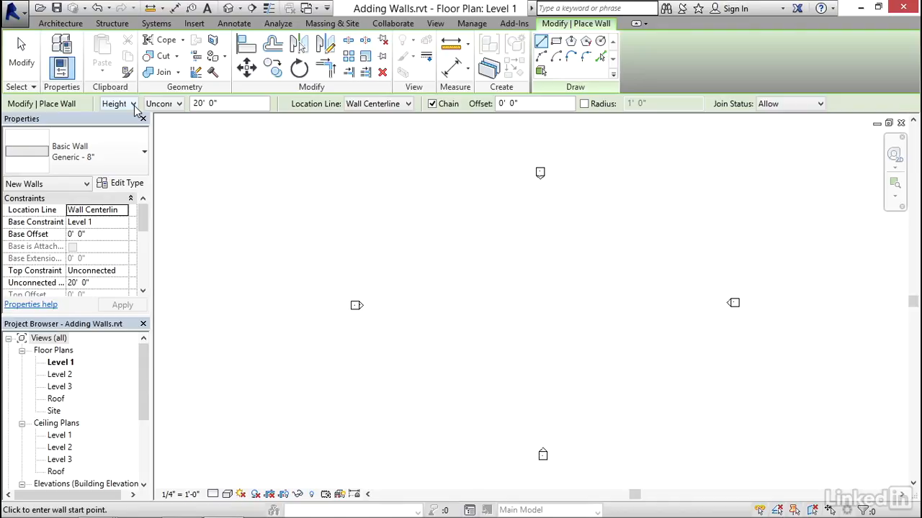
click(178, 103)
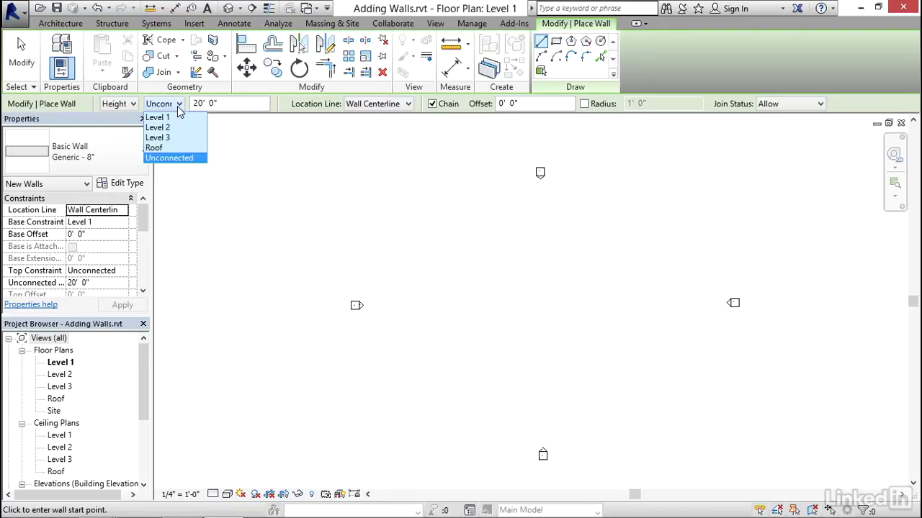
mouse_move(180, 162)
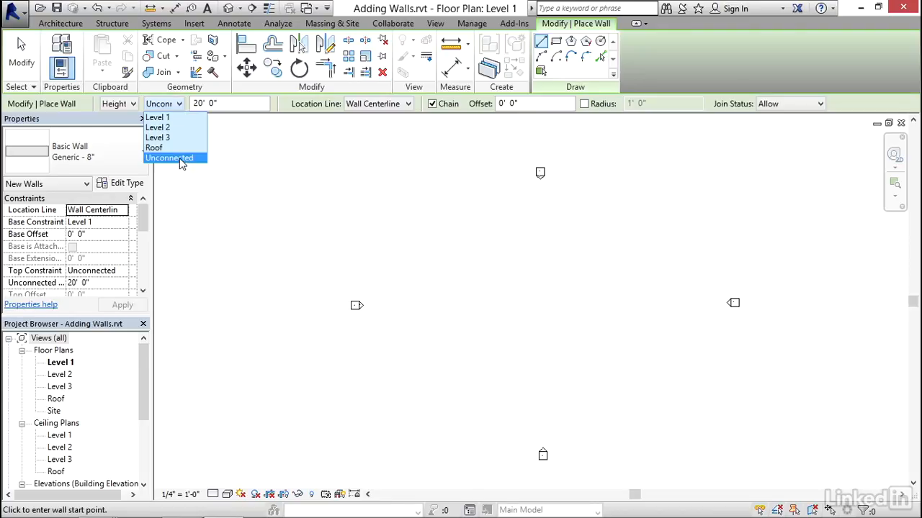
click(169, 158)
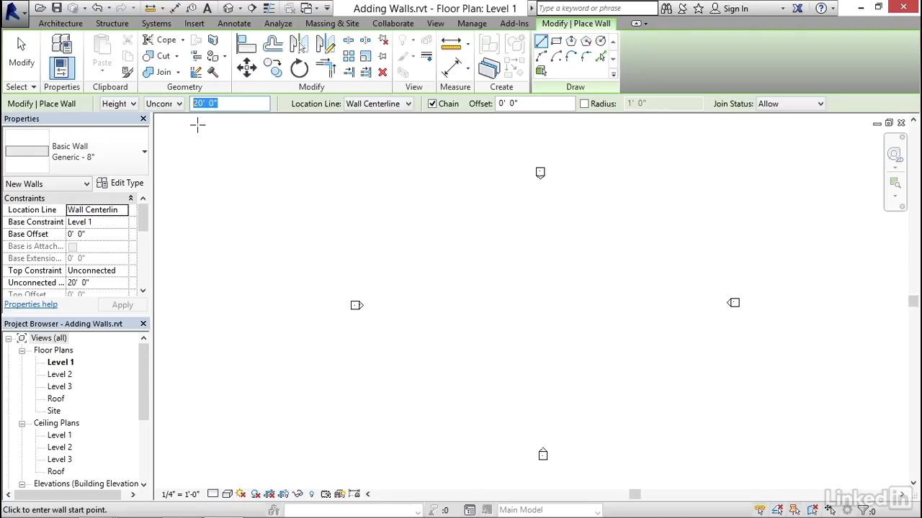
click(178, 104)
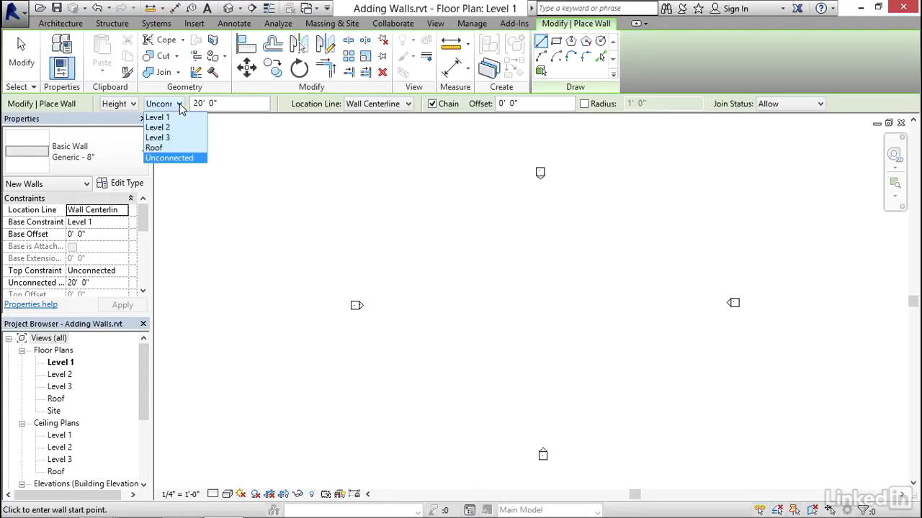
mouse_move(178, 128)
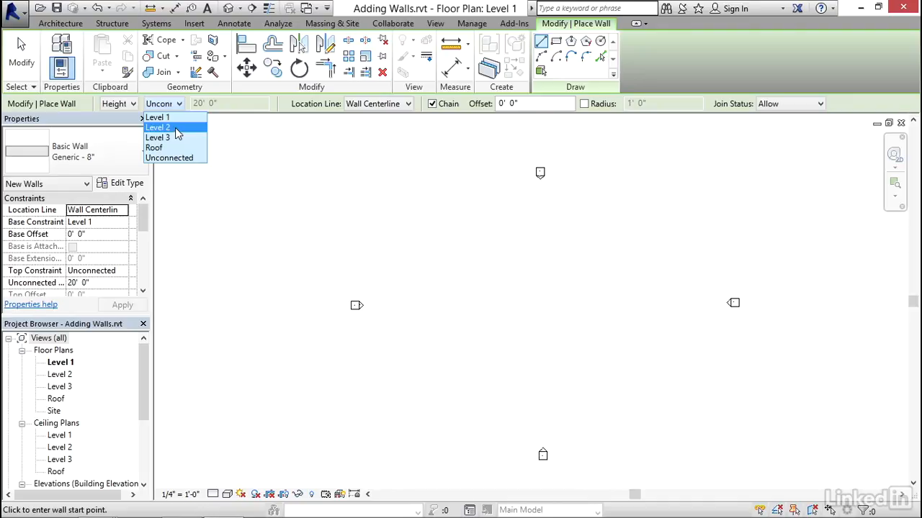
click(158, 128)
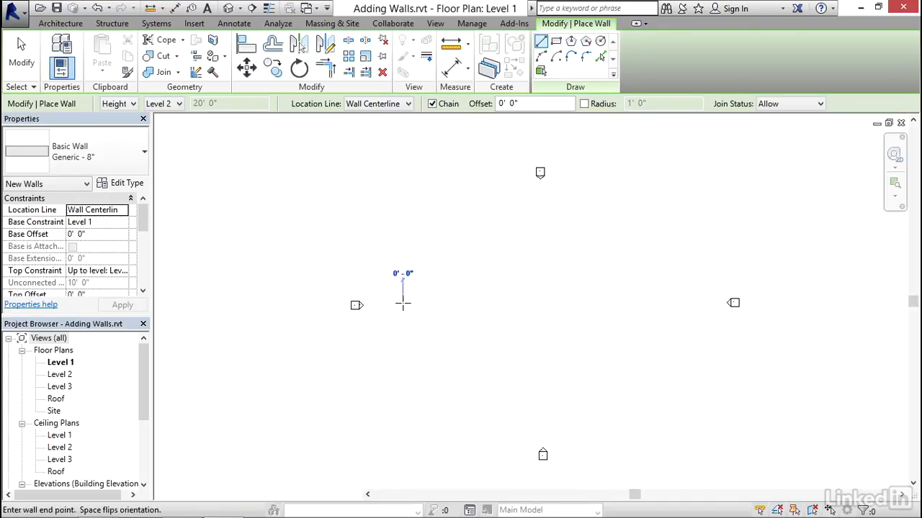
click(551, 371)
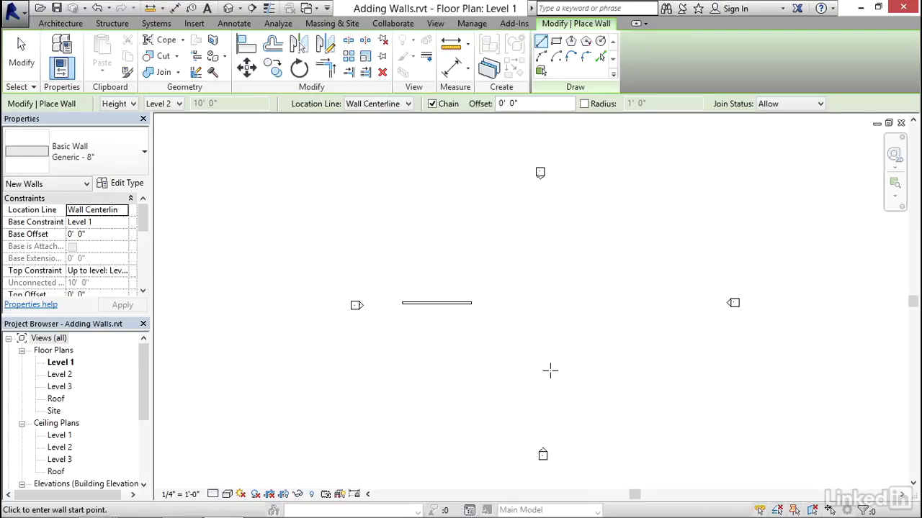
Step: Set the next walls to rise to Level 3 and a higher top level
click(178, 103)
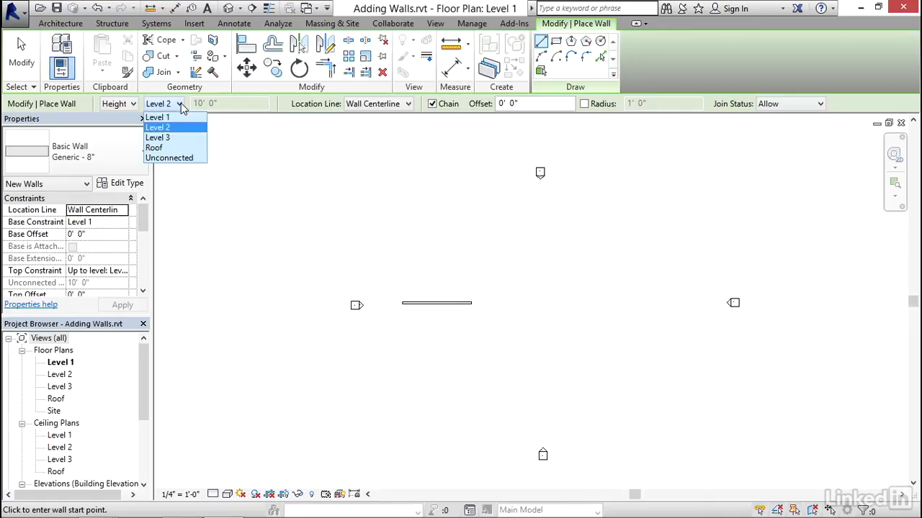
click(158, 137)
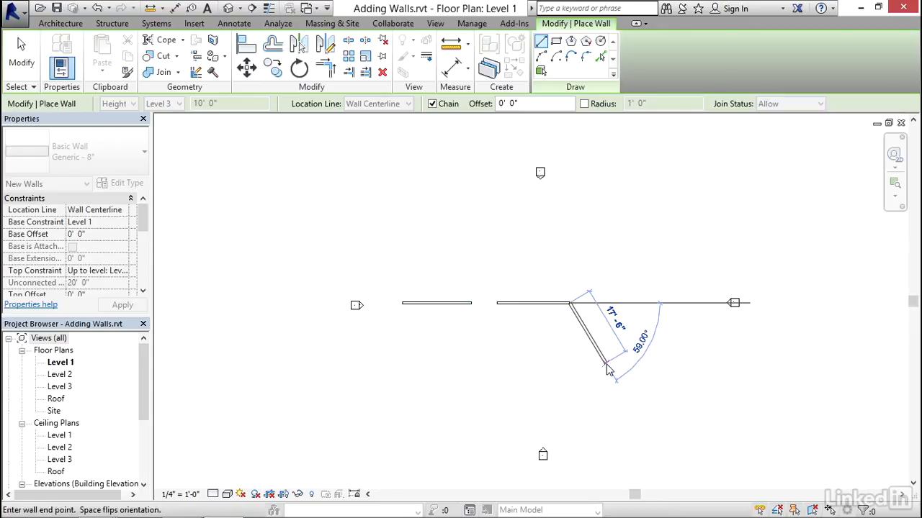
click(180, 103)
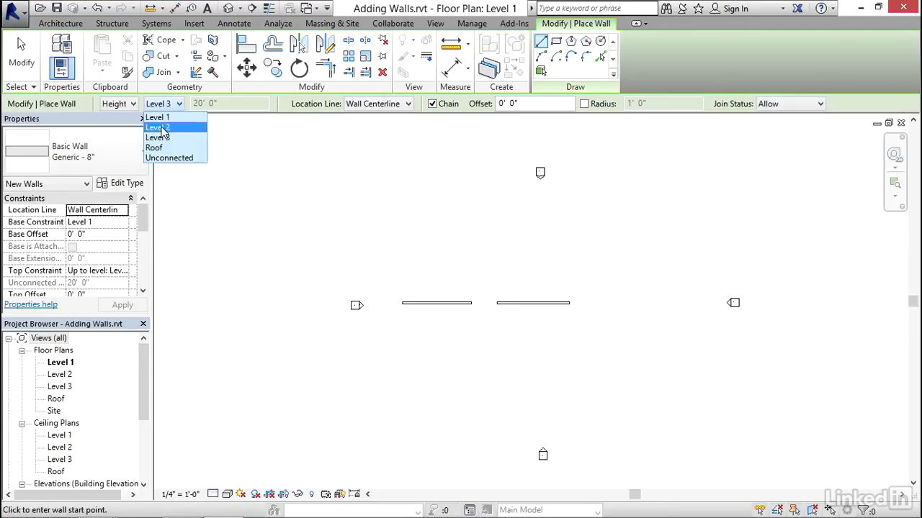
click(154, 148)
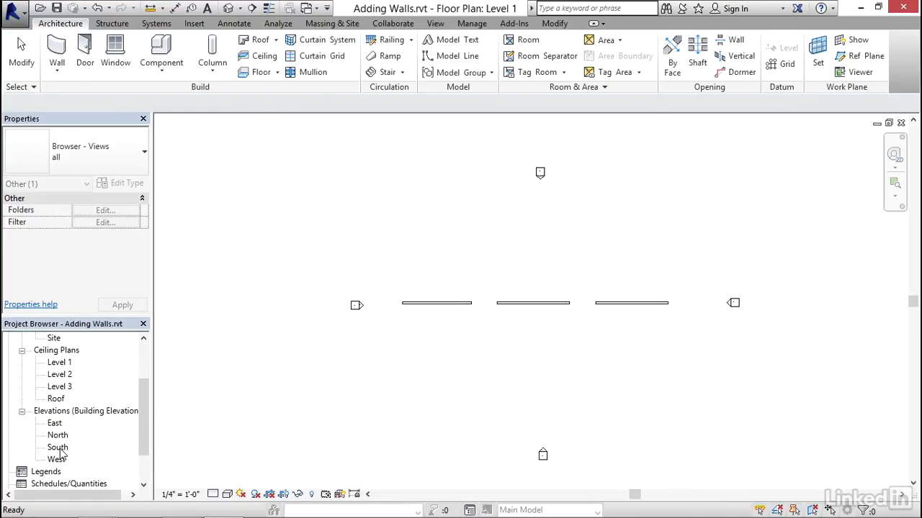
click(57, 447)
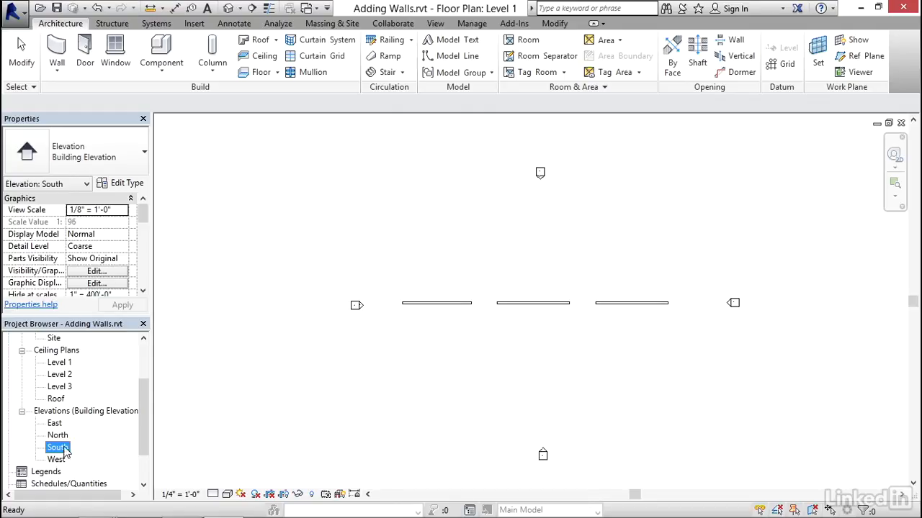
double_click(56, 447)
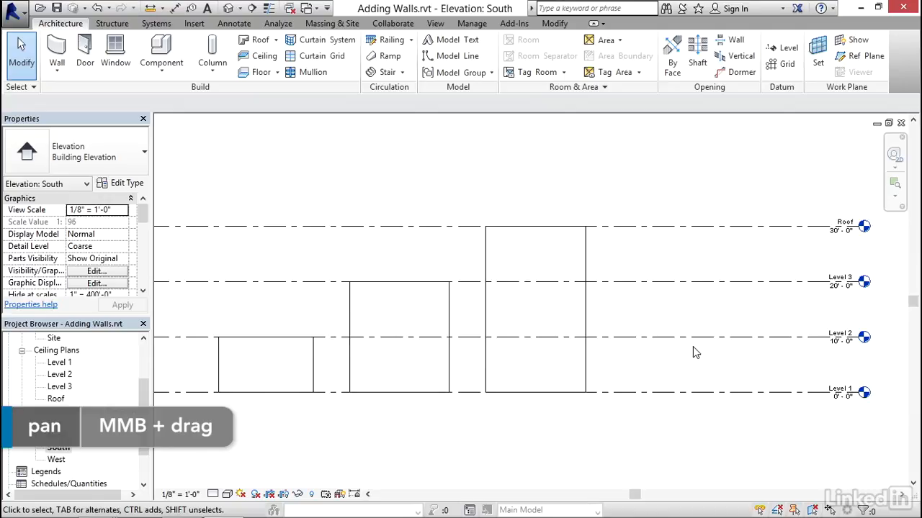
click(839, 281)
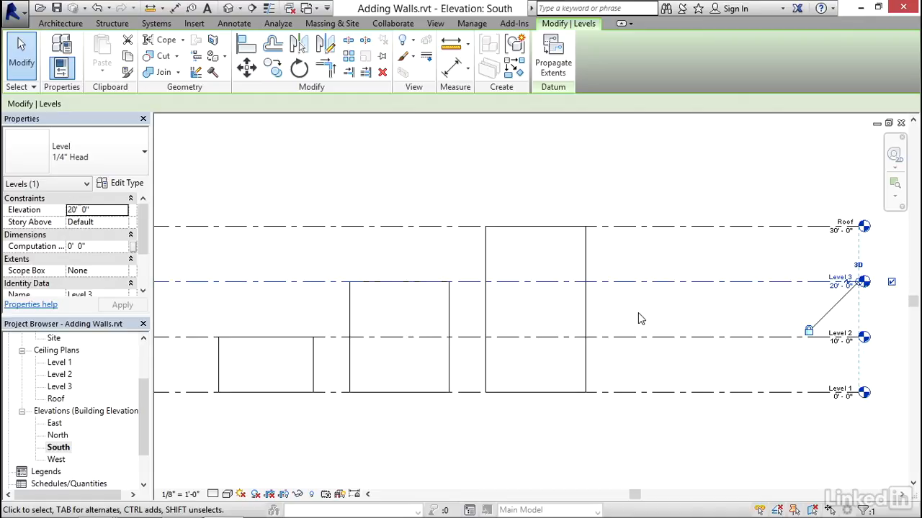
click(626, 282)
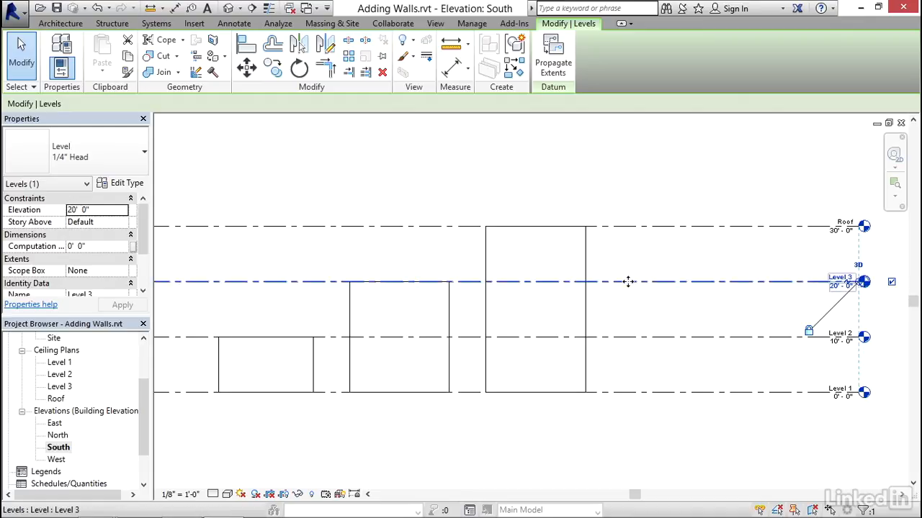
drag(626, 281, 626, 259)
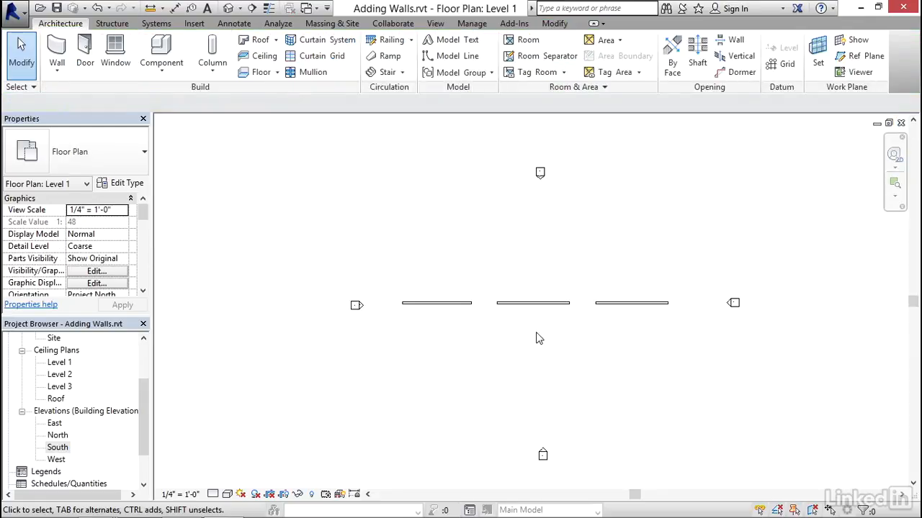
Step: Select all three walls, review their top constraint levels, and open the South elevation
drag(454, 268, 648, 338)
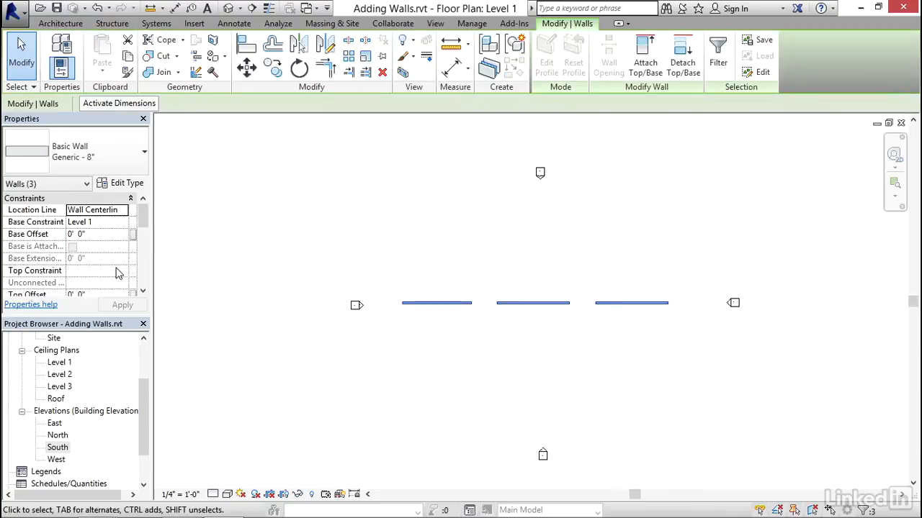
click(122, 270)
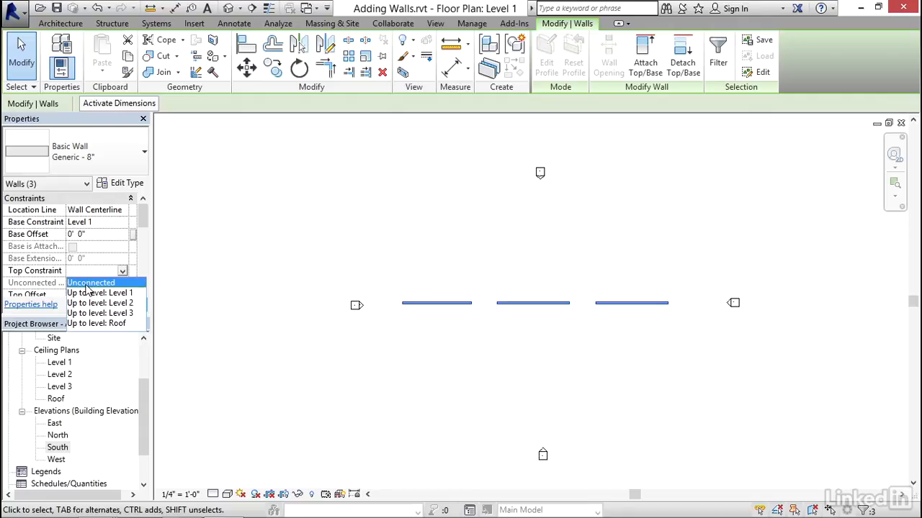
click(91, 283)
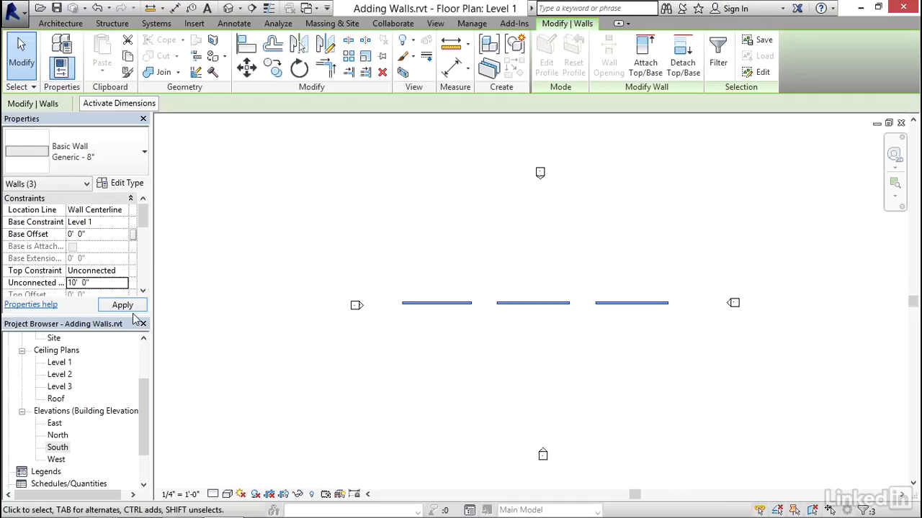
double_click(57, 447)
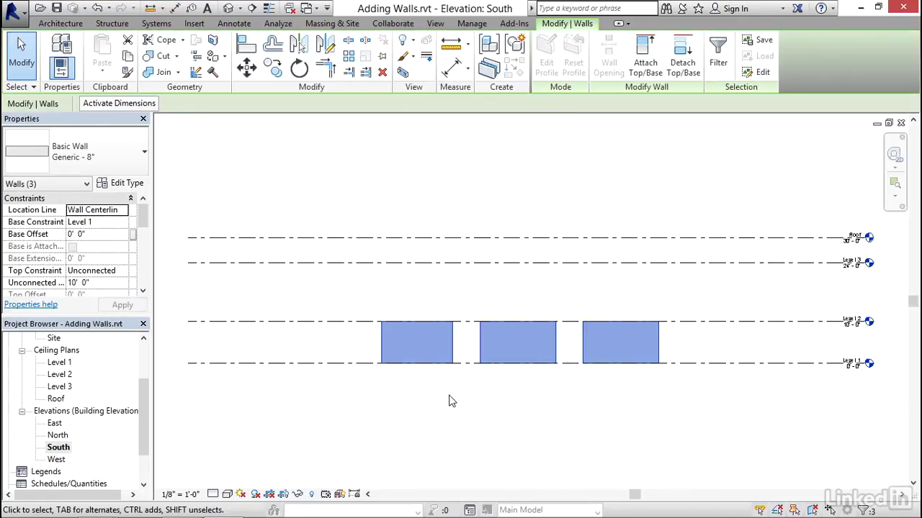
mouse_move(352, 364)
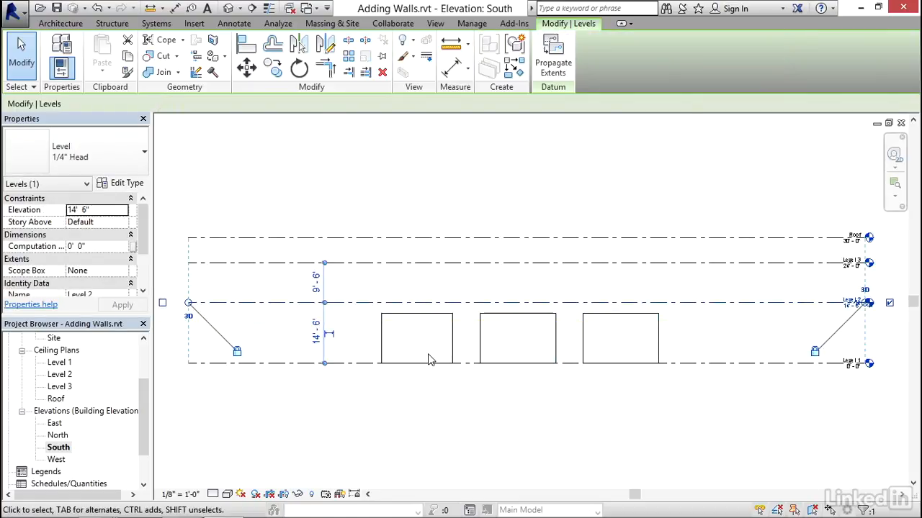
mouse_move(496, 432)
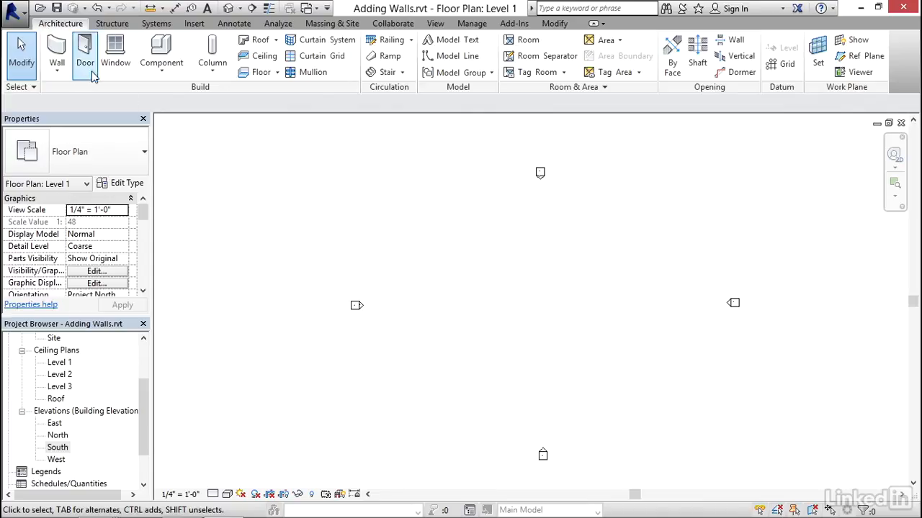
Step: Draw a 17' 6" Generic - 8" wall, select it, and browse the wall type list
click(56, 54)
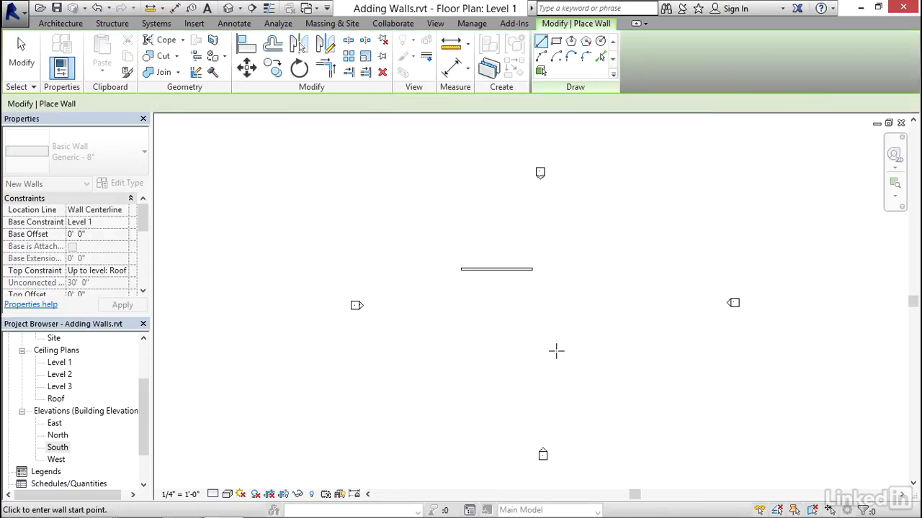
click(496, 268)
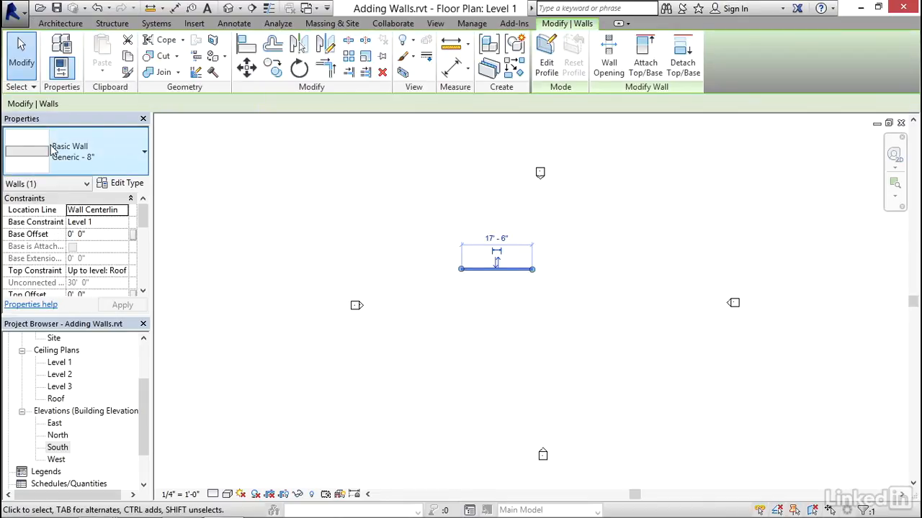
mouse_move(97, 152)
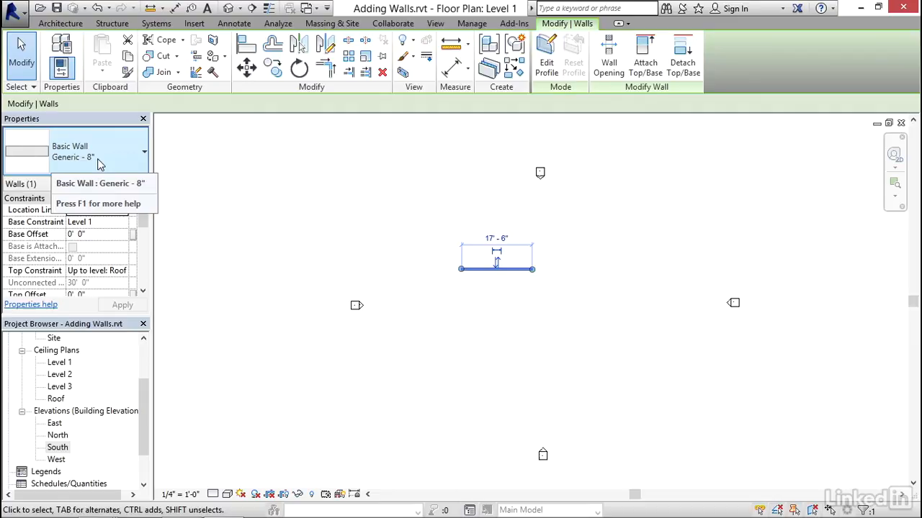
click(142, 151)
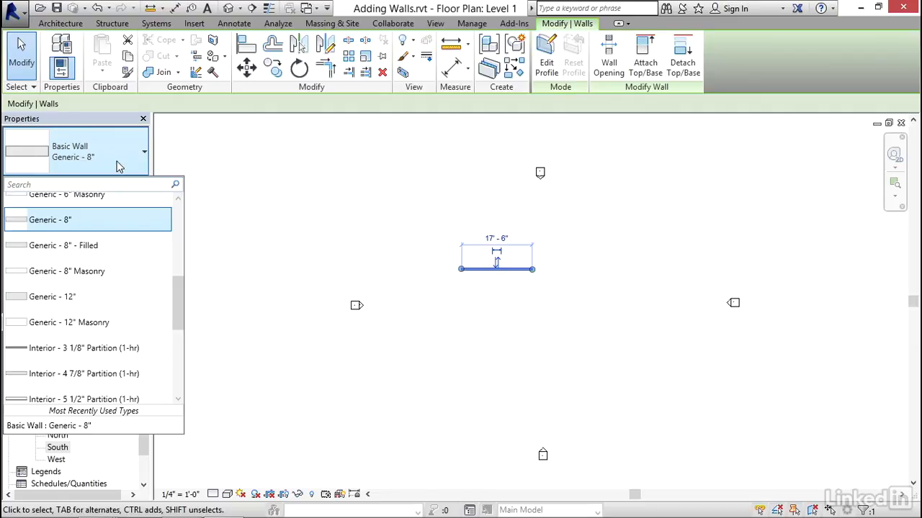
scroll(up, 3)
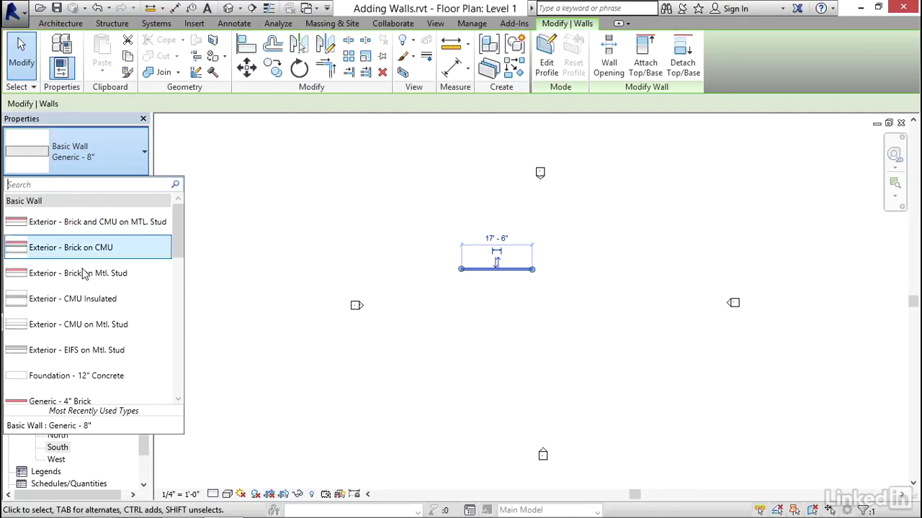
scroll(down, 3)
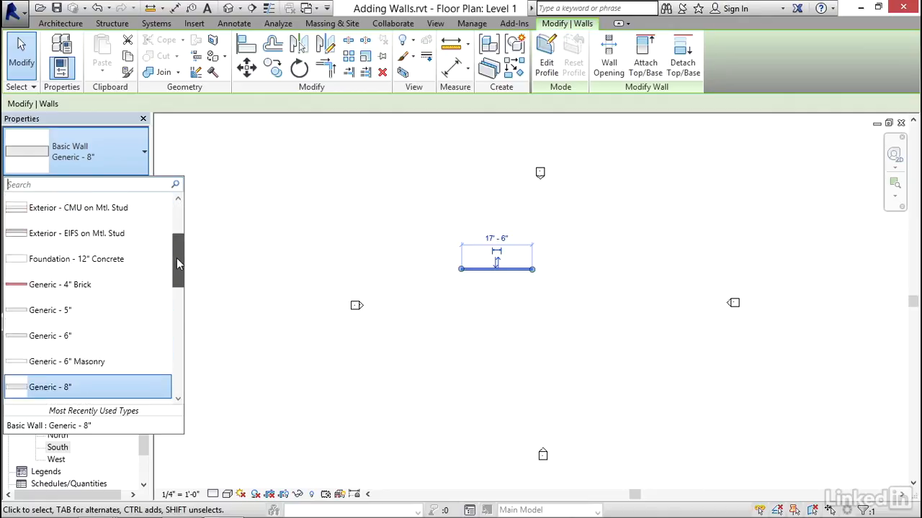
scroll(down, 3)
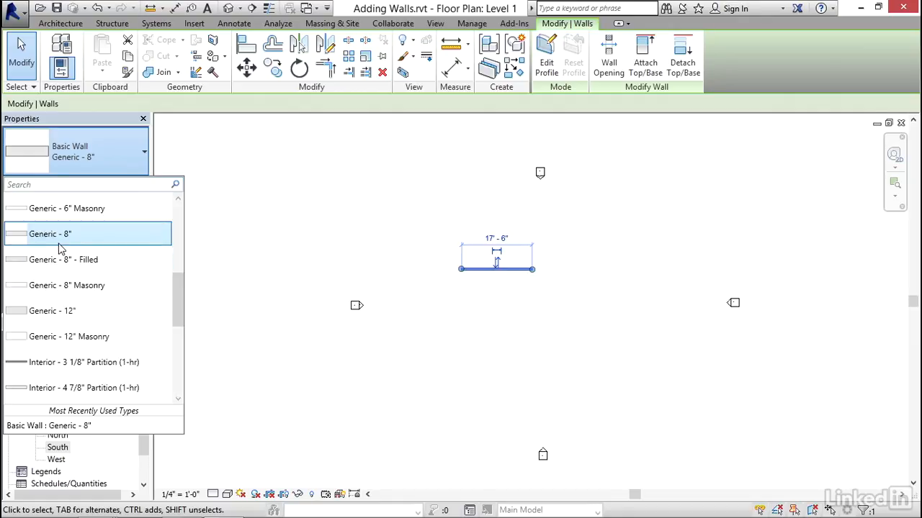
click(50, 234)
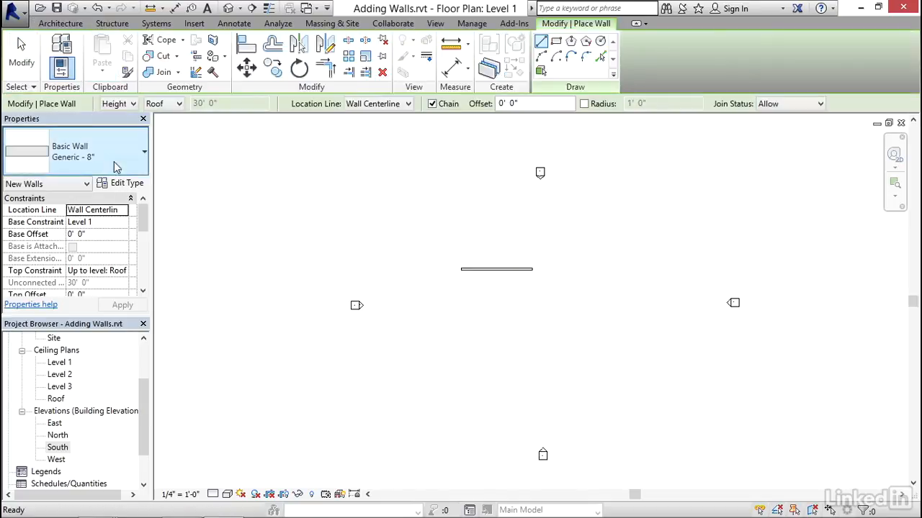
Step: Draw an Exterior - Brick on Mtl. Stud wall below the generic wall
click(143, 152)
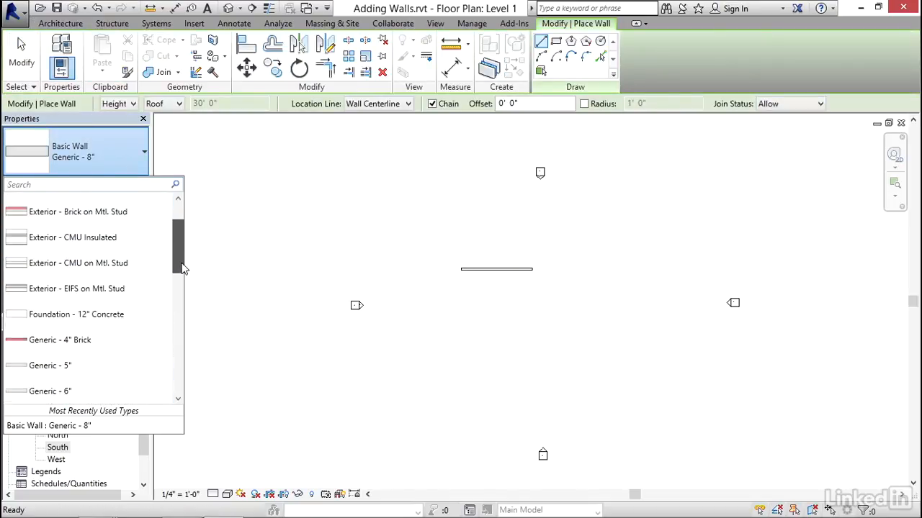
click(78, 211)
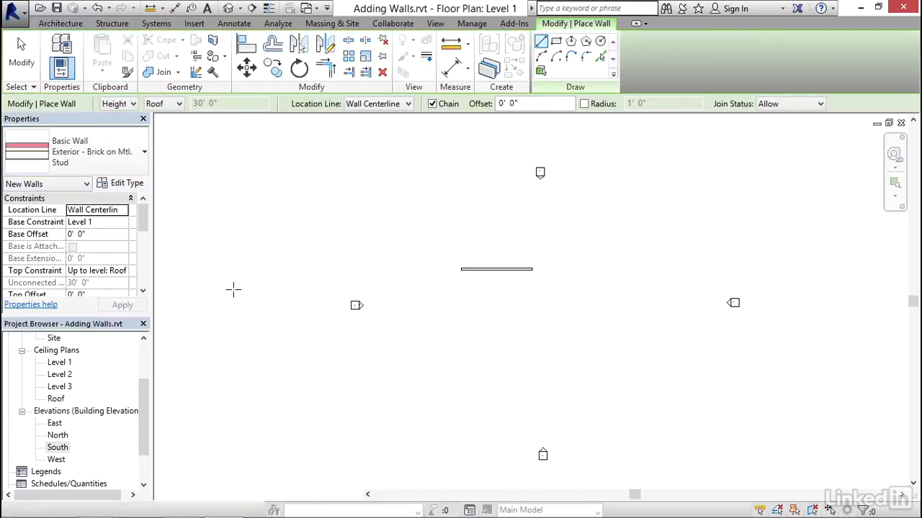
click(531, 293)
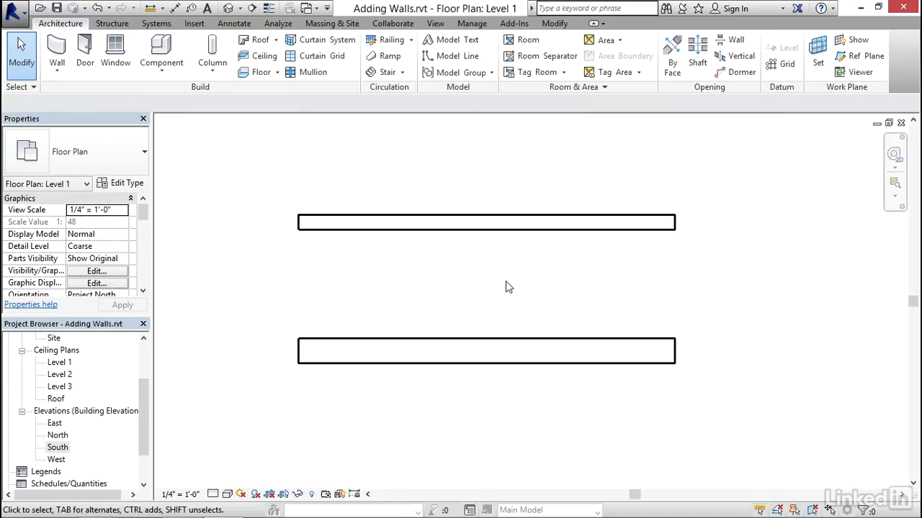
mouse_move(542, 346)
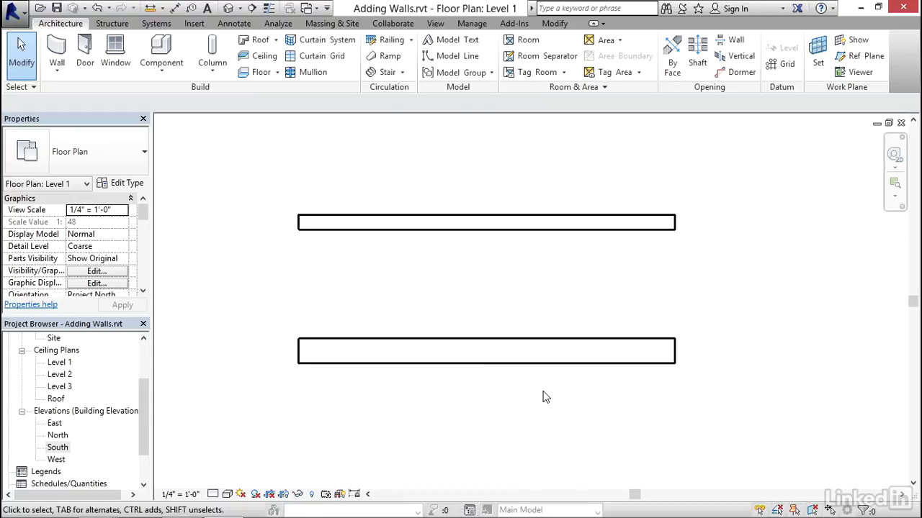
mouse_move(212, 456)
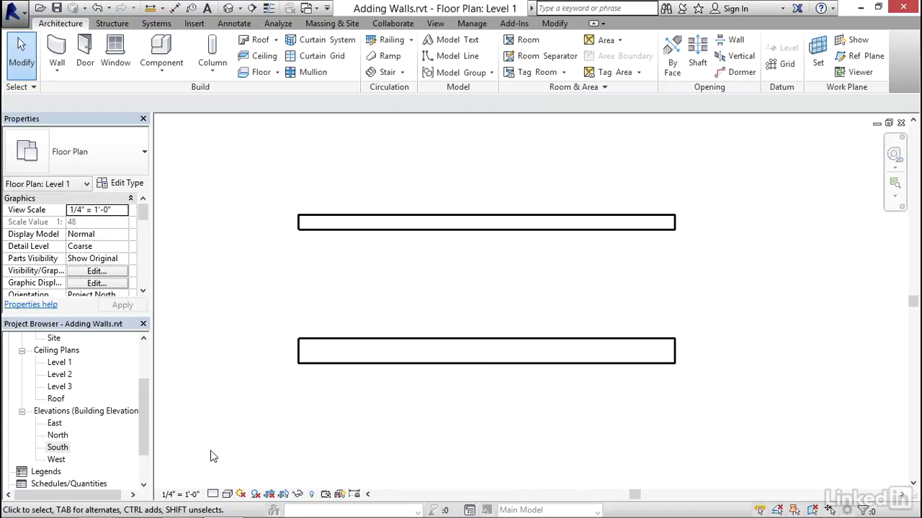
mouse_move(245, 482)
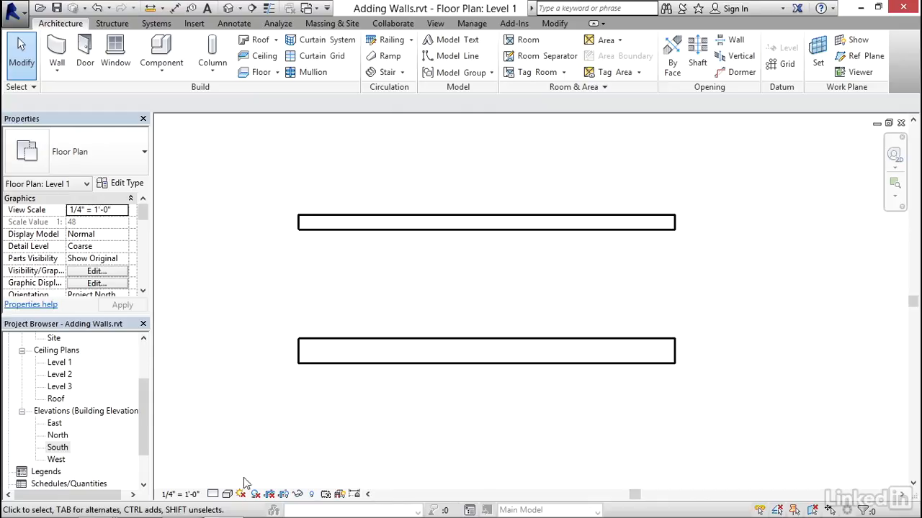
mouse_move(425, 421)
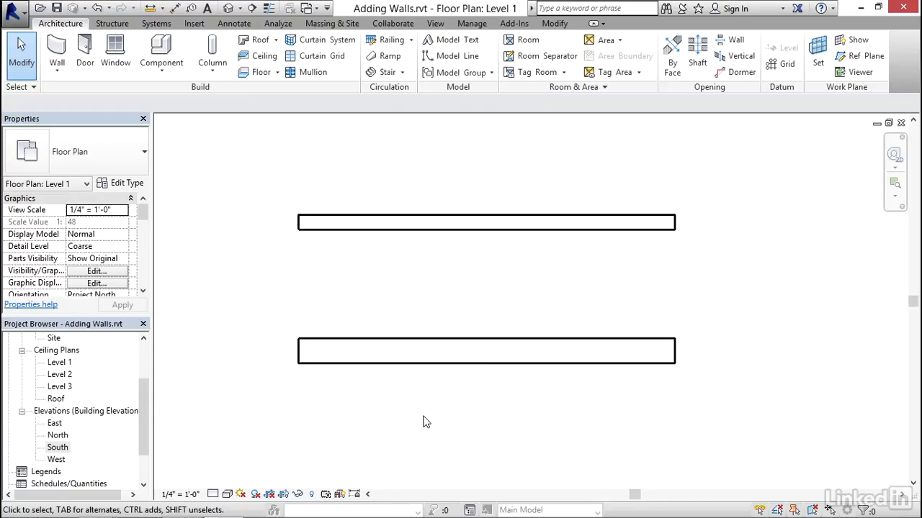
Step: Set the Level 1 view's detail level to Medium
click(213, 494)
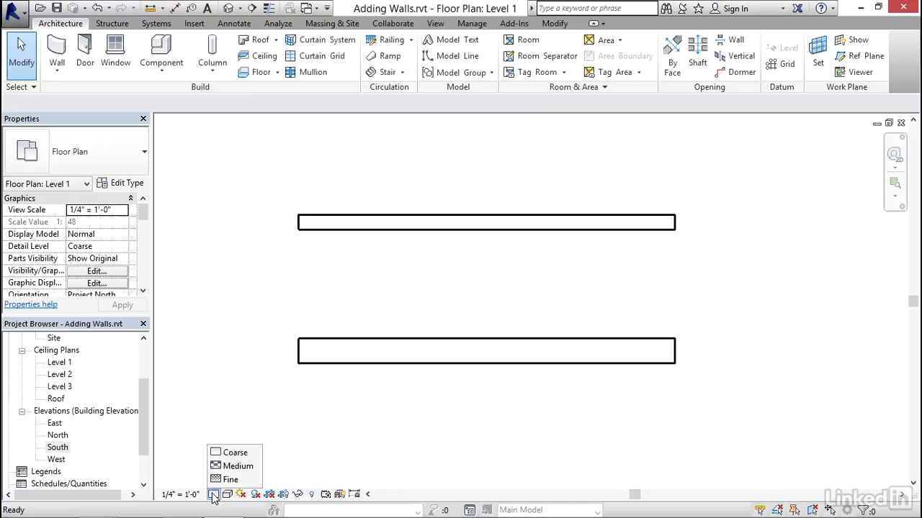
click(239, 465)
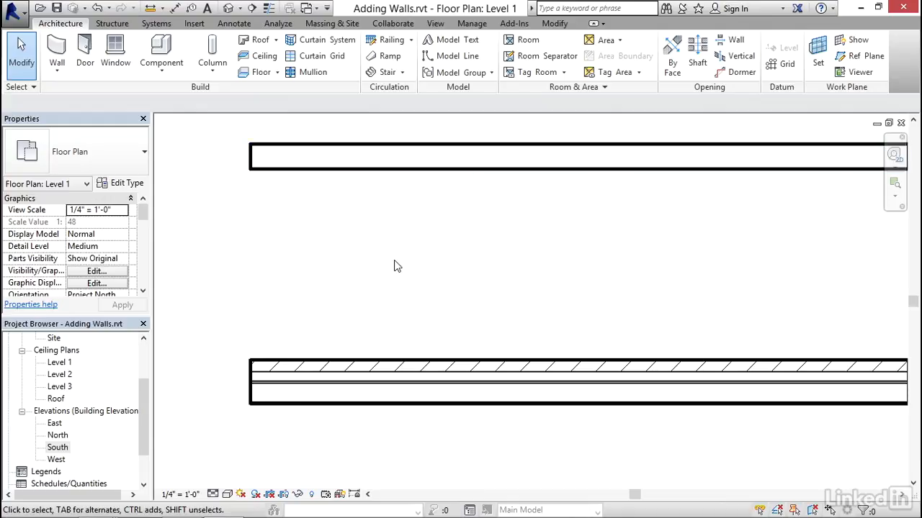
Step: Select the Exterior - Brick on CMU wall type from the Type Selector
click(56, 54)
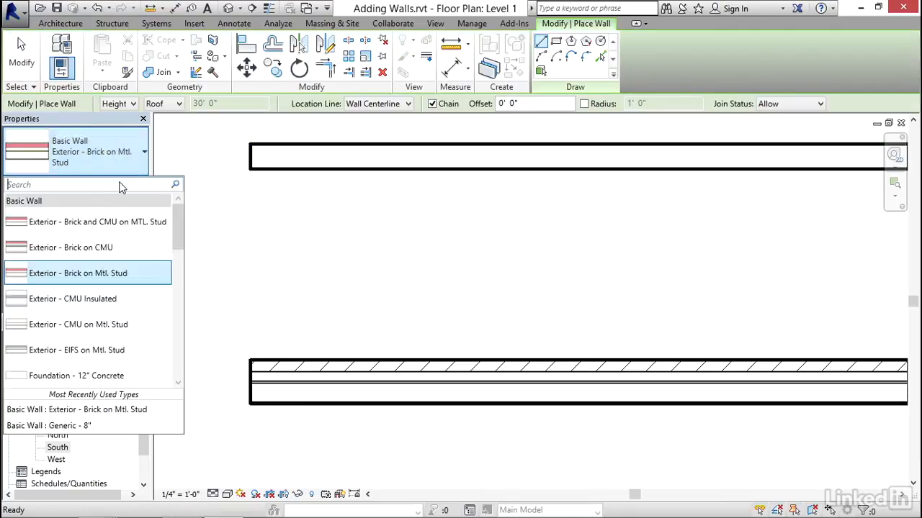
click(71, 247)
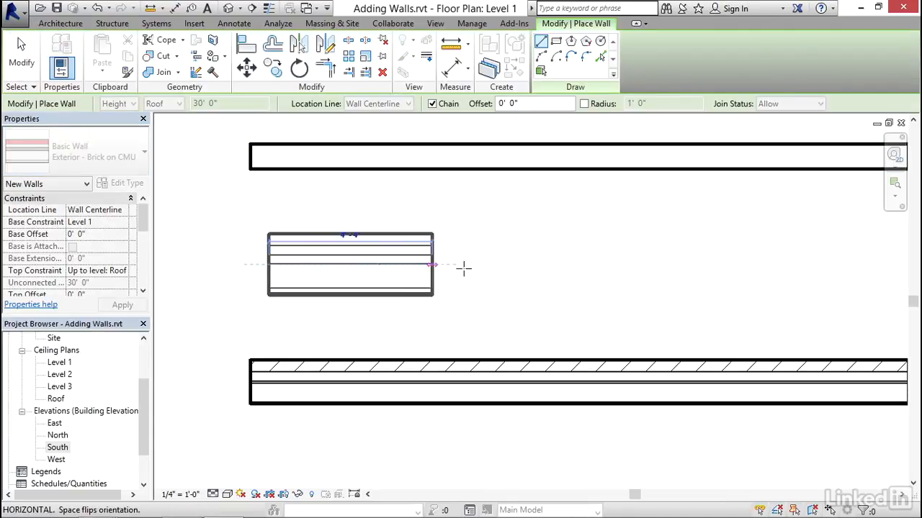
mouse_move(450, 260)
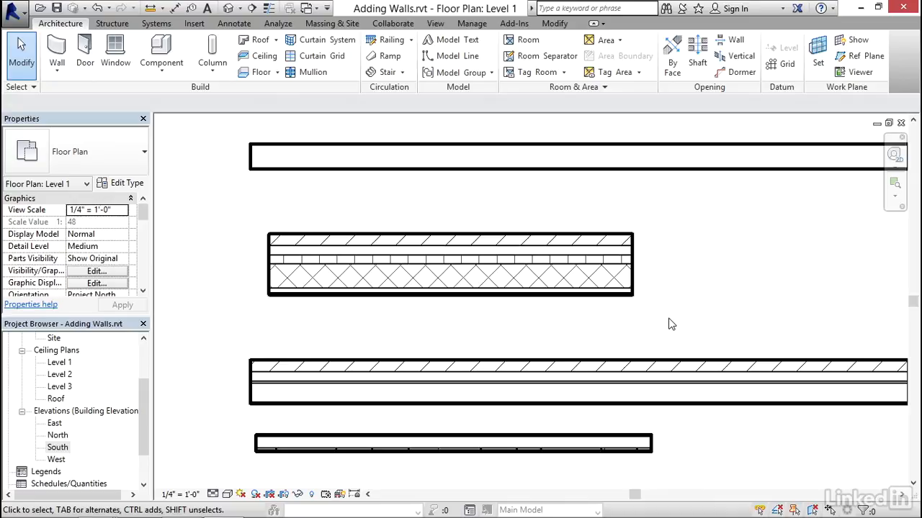
mouse_move(545, 310)
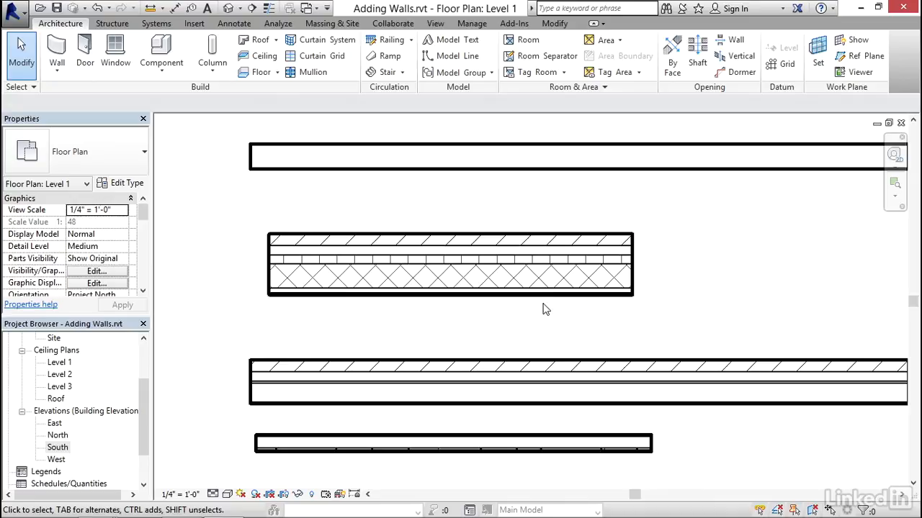
mouse_move(553, 321)
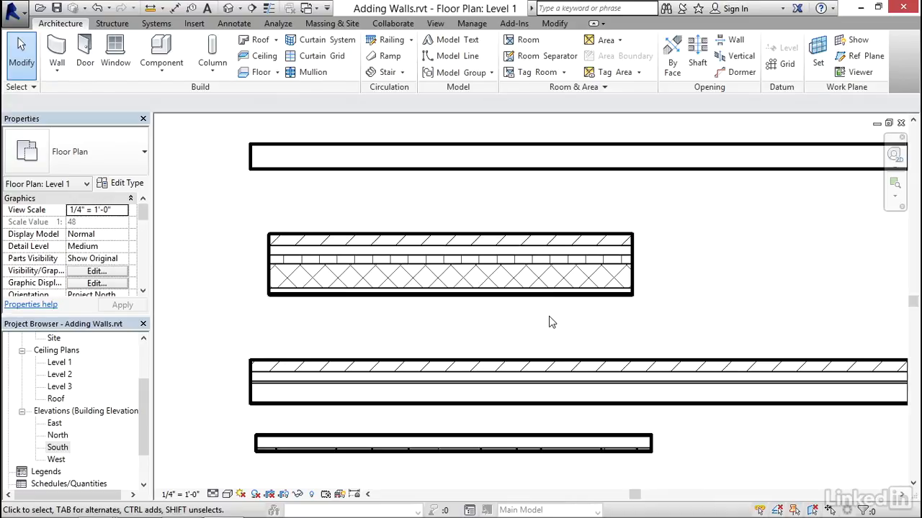